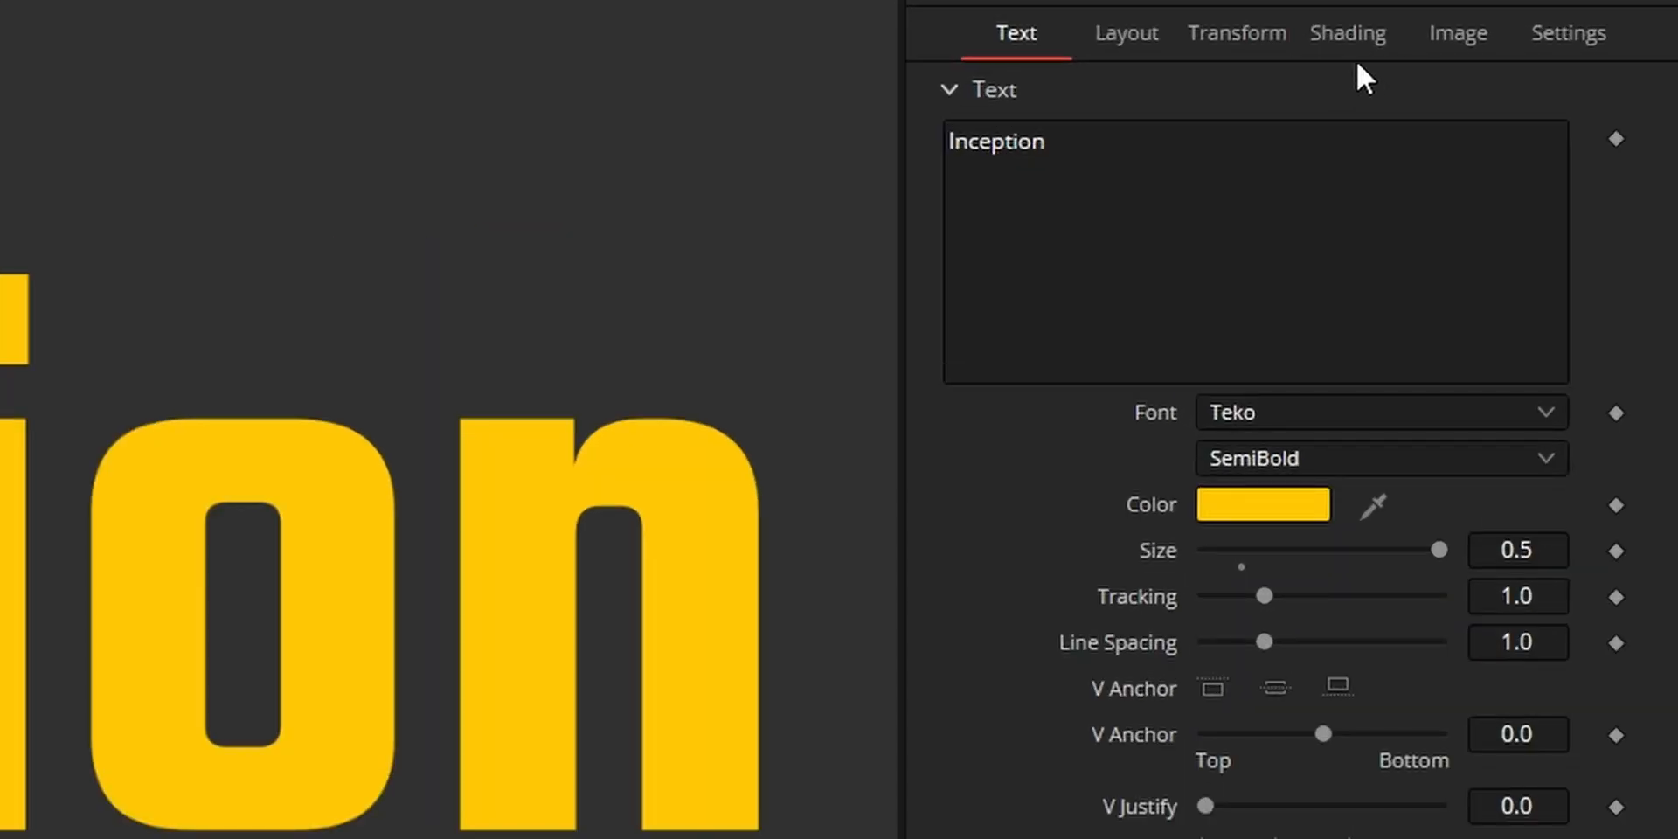
# Step: Shade Inception with an Image fill from a Loader's mountain photo, mapped as Full Image
pyautogui.click(1348, 33)
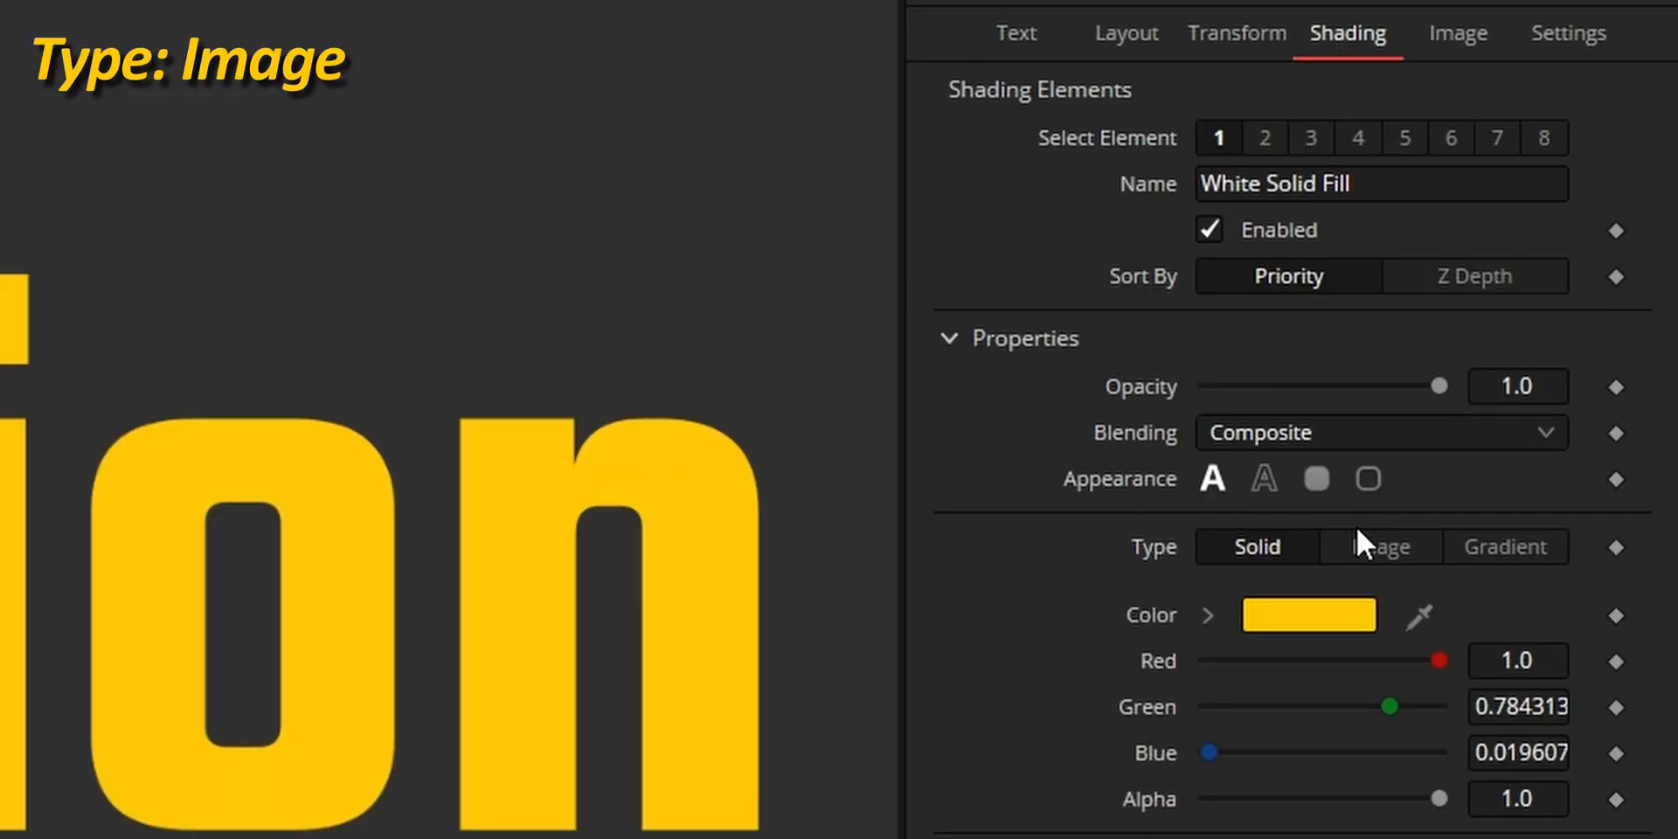
pyautogui.click(1381, 547)
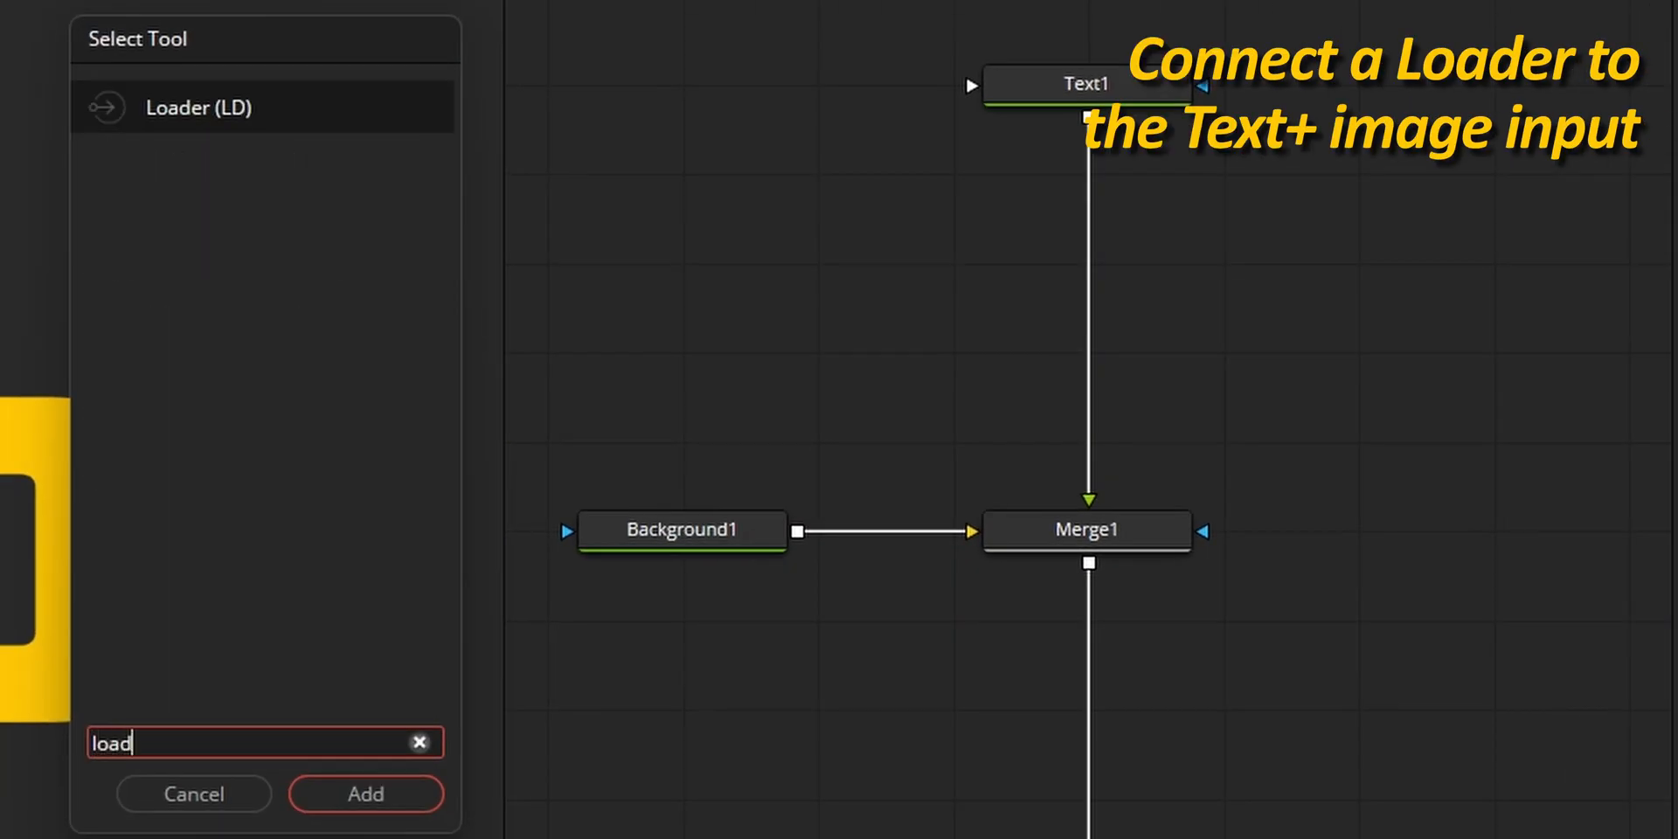
pyautogui.click(365, 793)
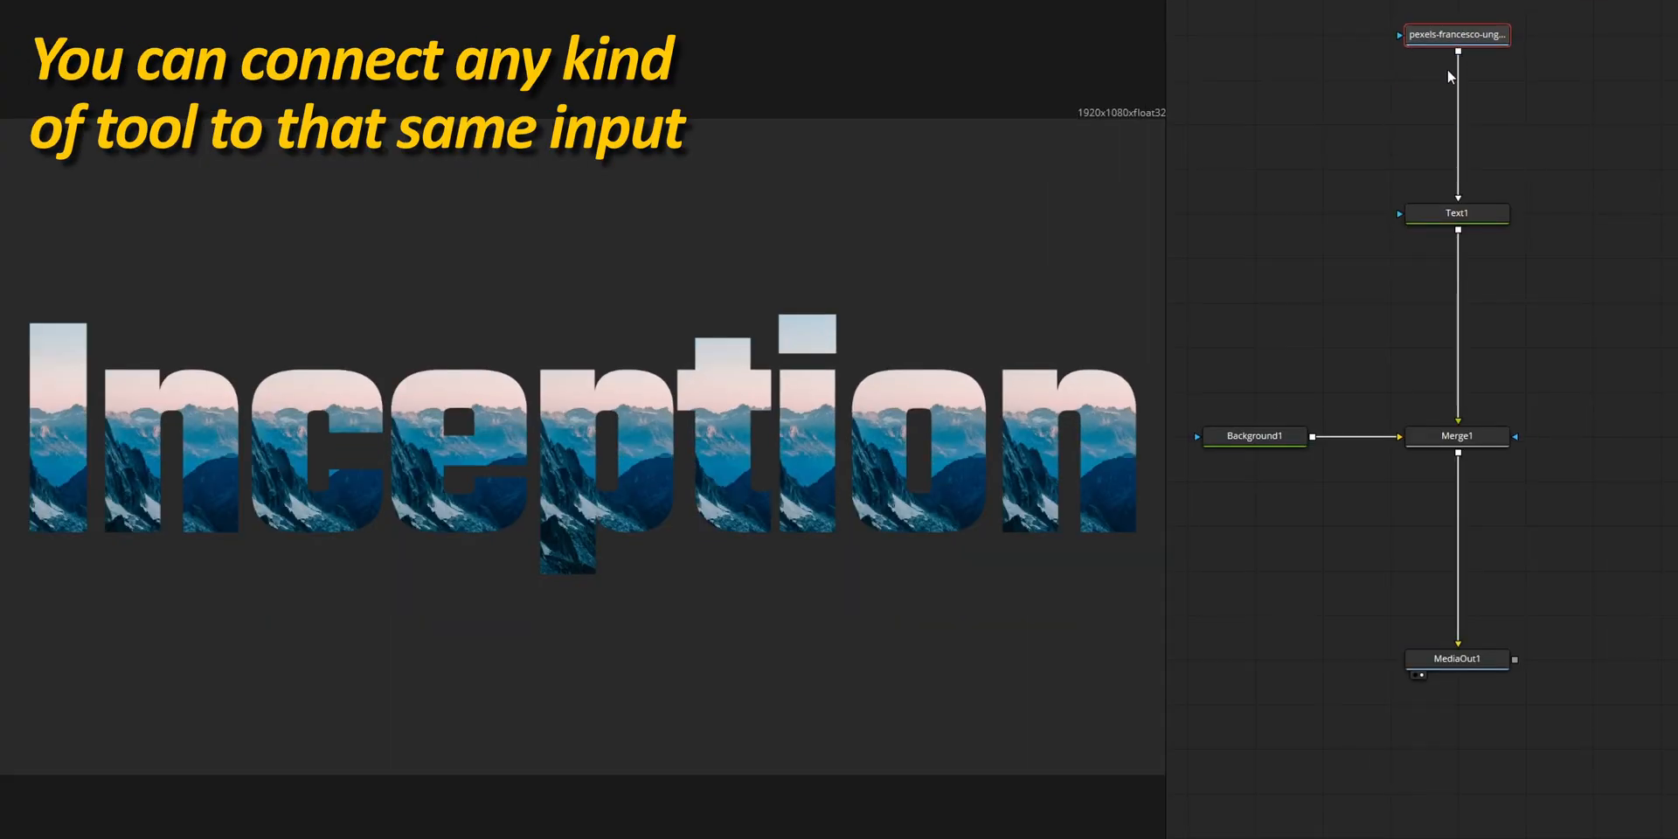
pyautogui.click(1456, 213)
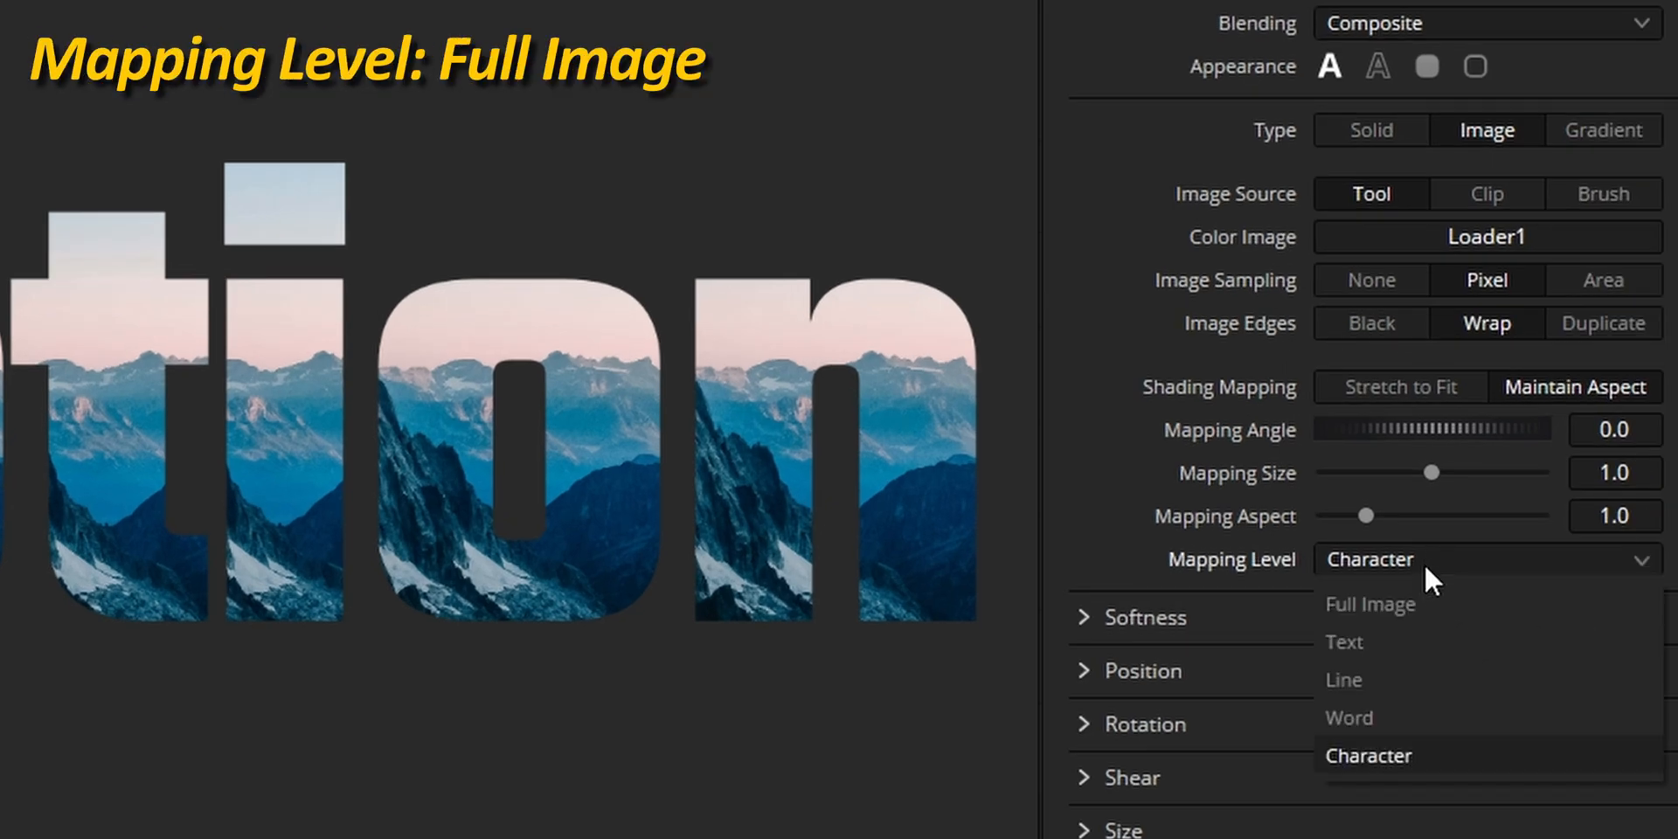
pyautogui.click(1370, 605)
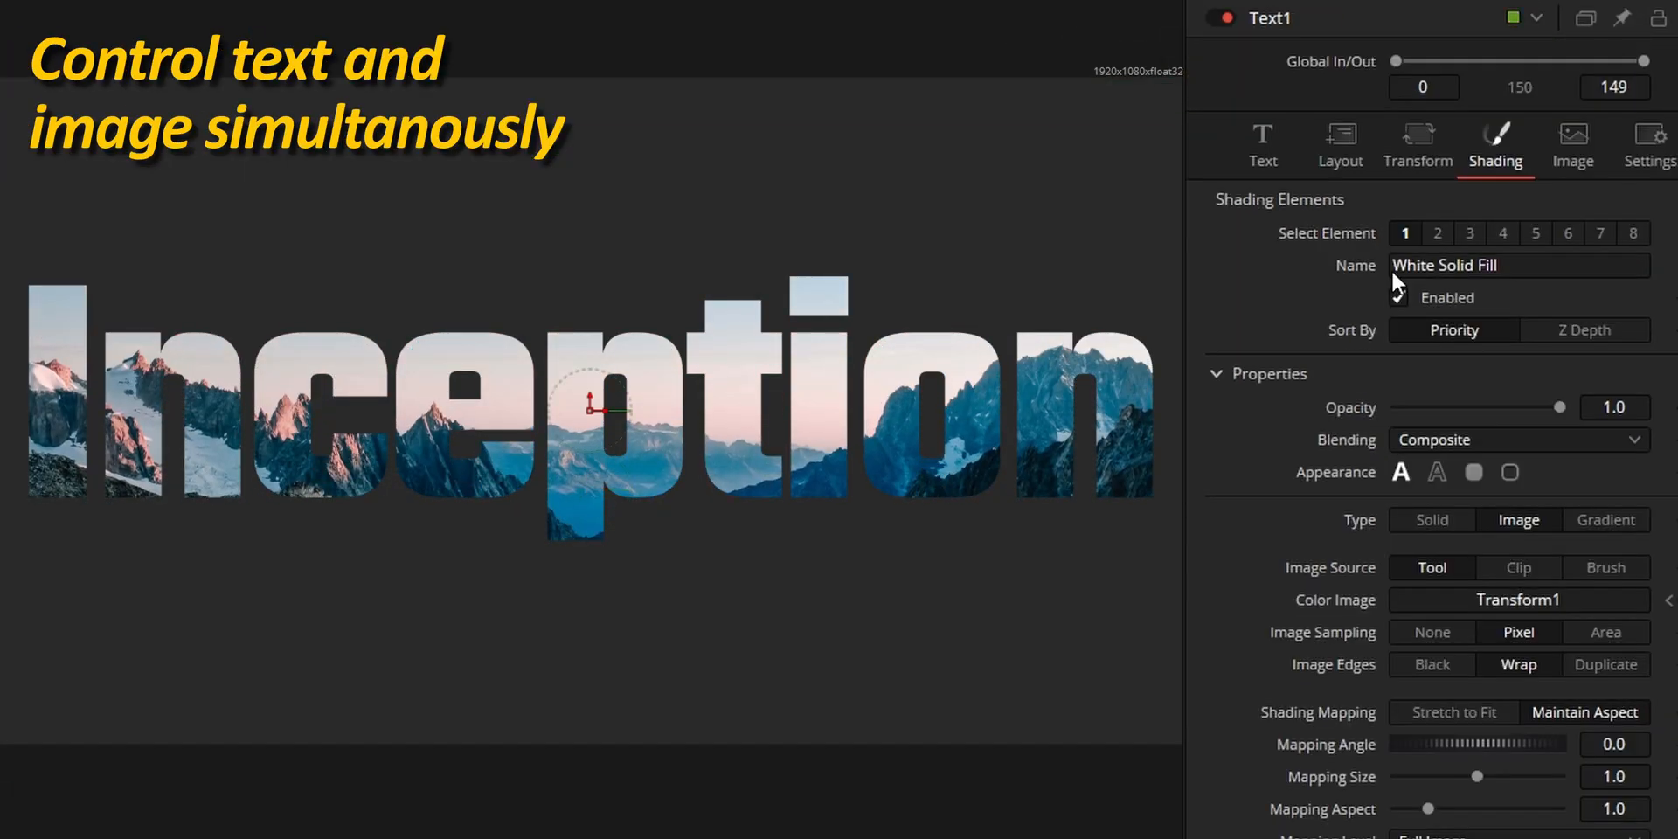
# Step: Tweak the Transform node's scale of the mountain image and check the text's resolution
pyautogui.click(1340, 144)
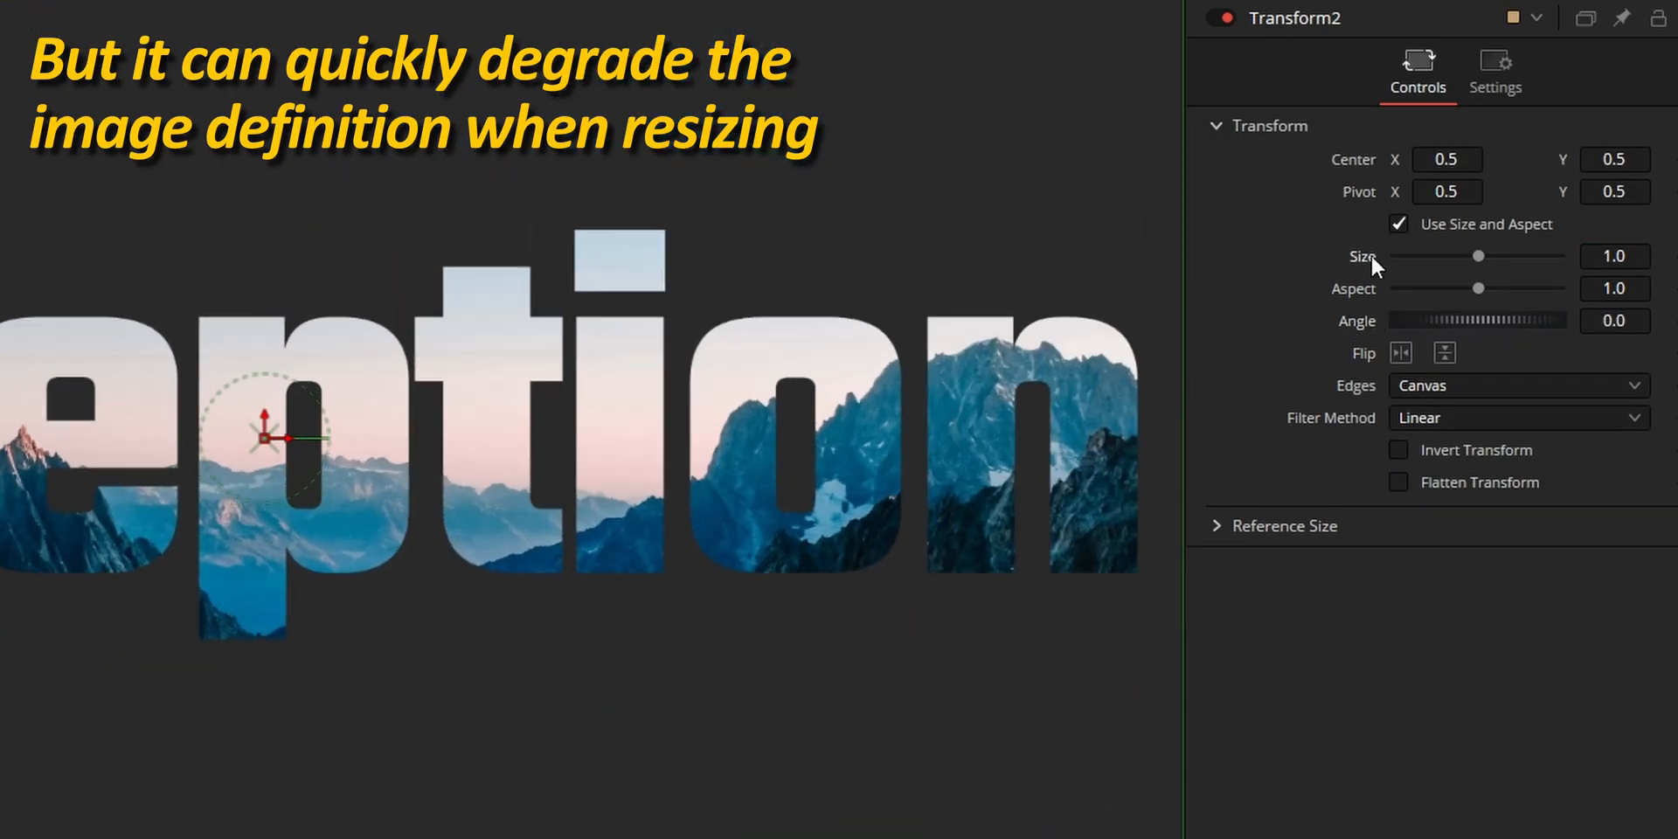
pyautogui.moveTo(1479, 256); pyautogui.dragTo(1490, 255)
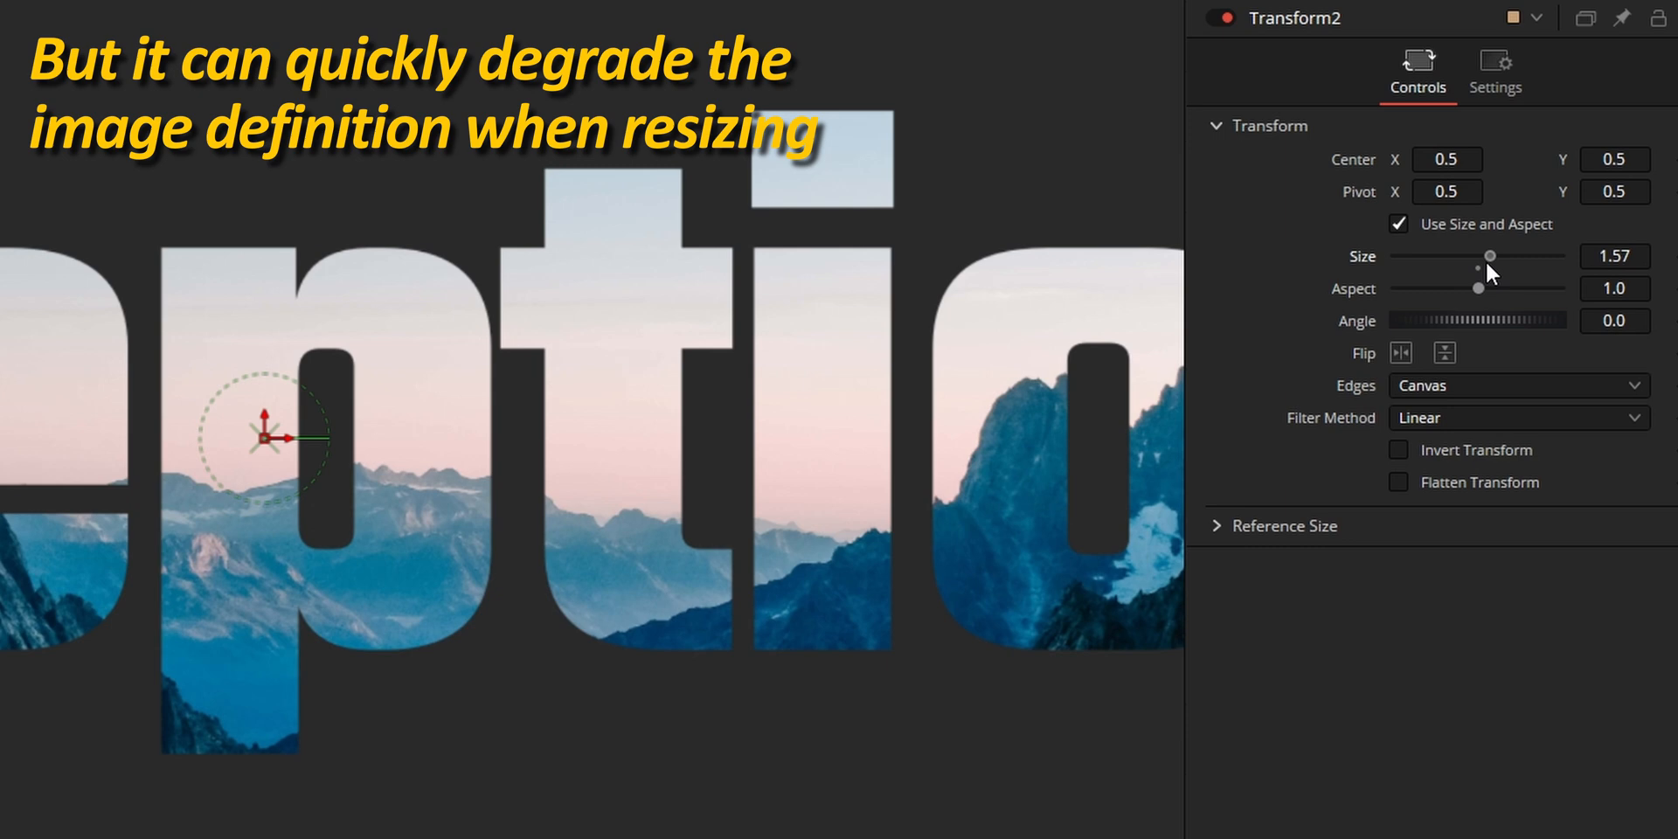
pyautogui.moveTo(1488, 256); pyautogui.dragTo(1562, 255)
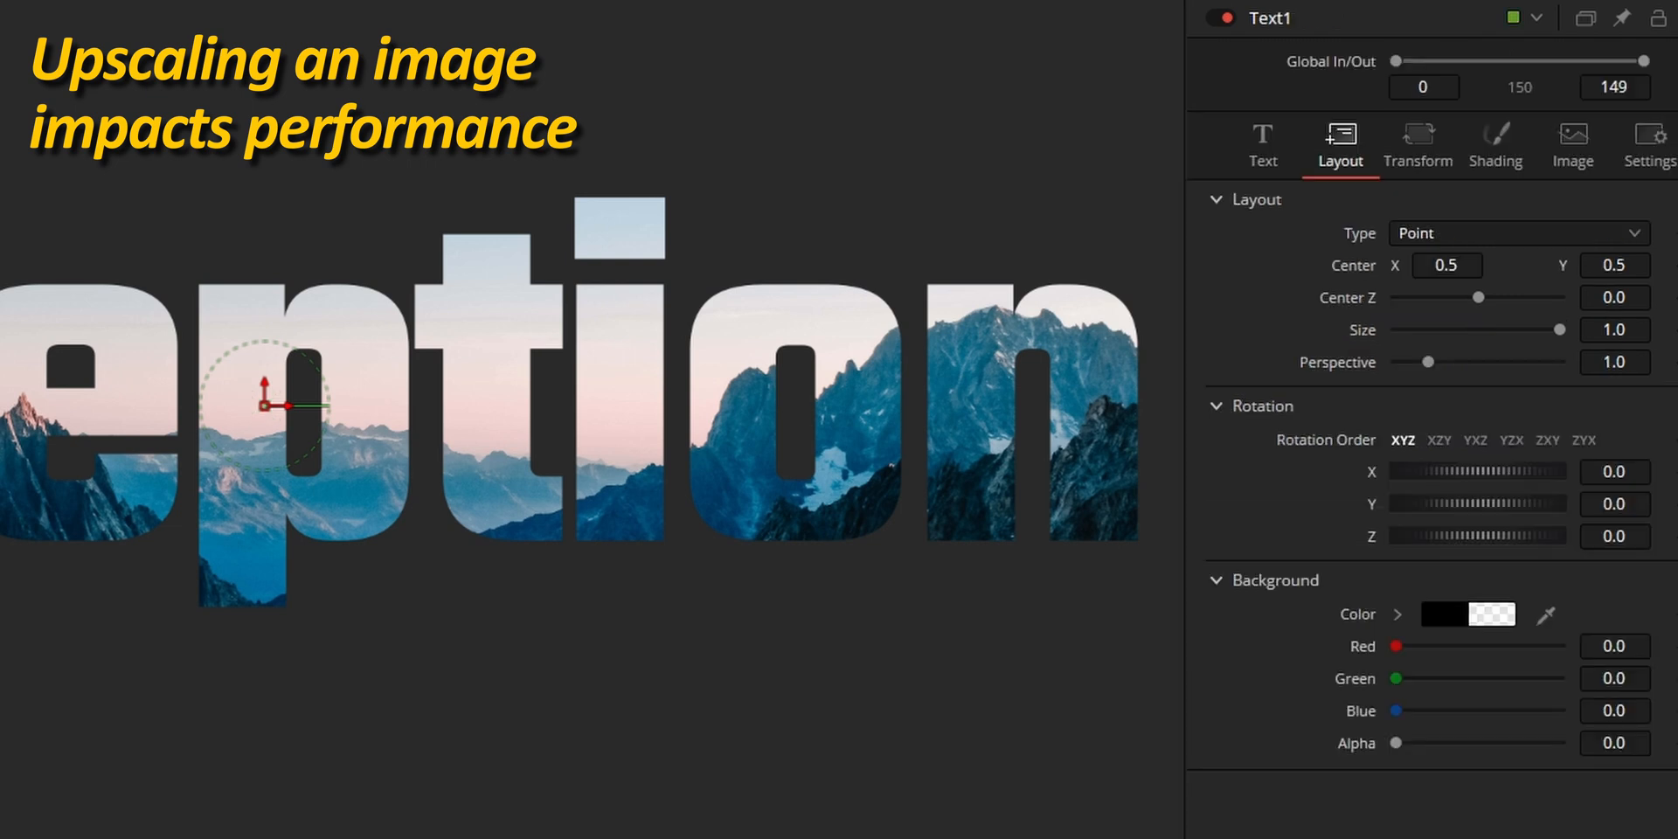
pyautogui.click(1573, 135)
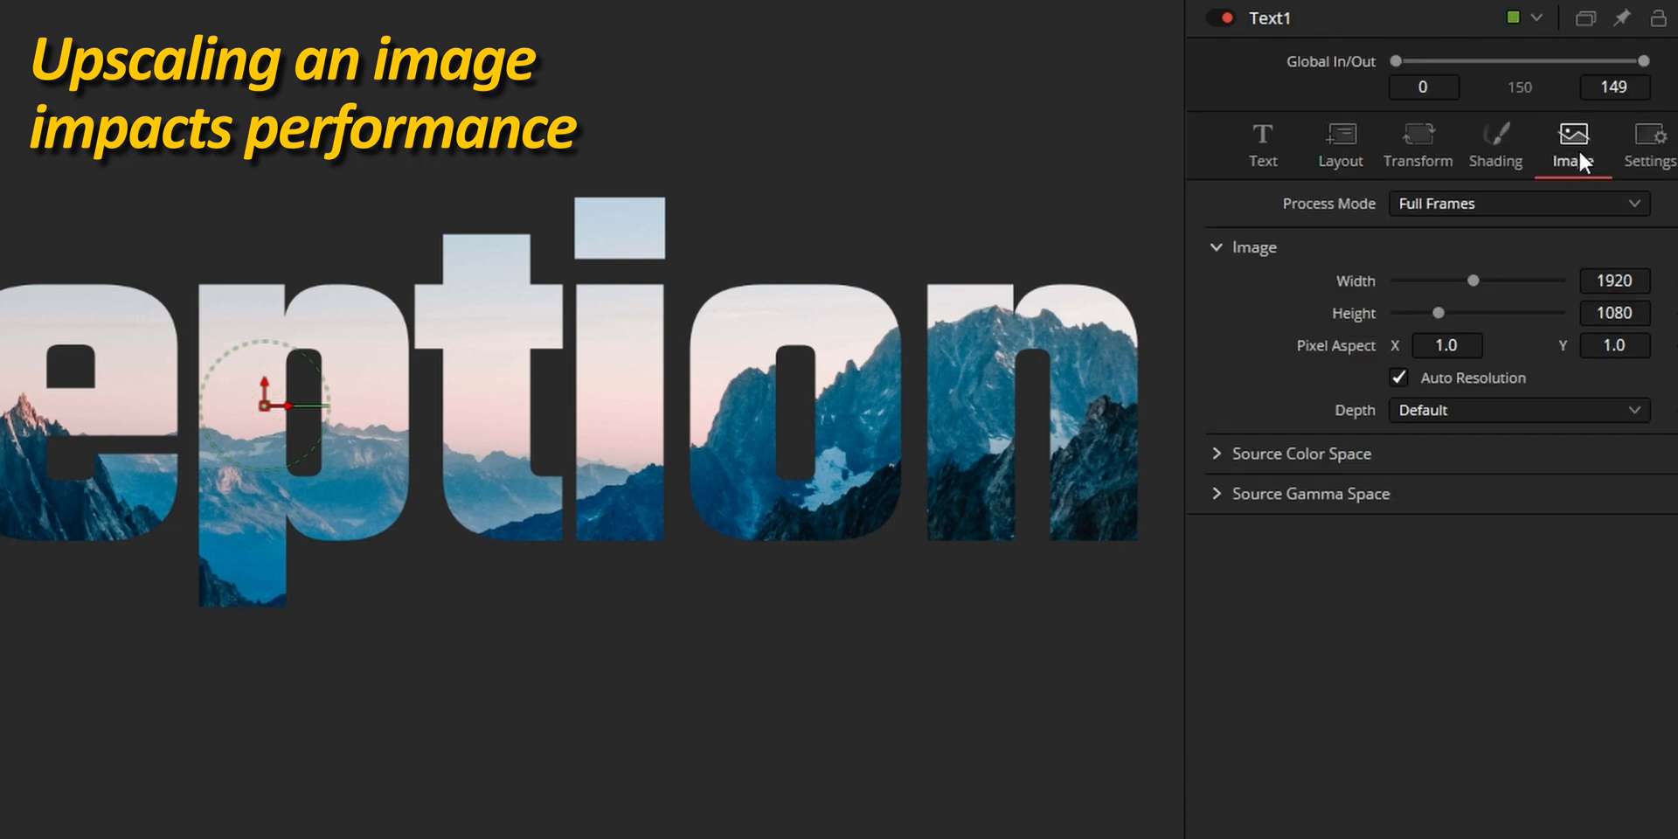
pyautogui.moveTo(1547, 171)
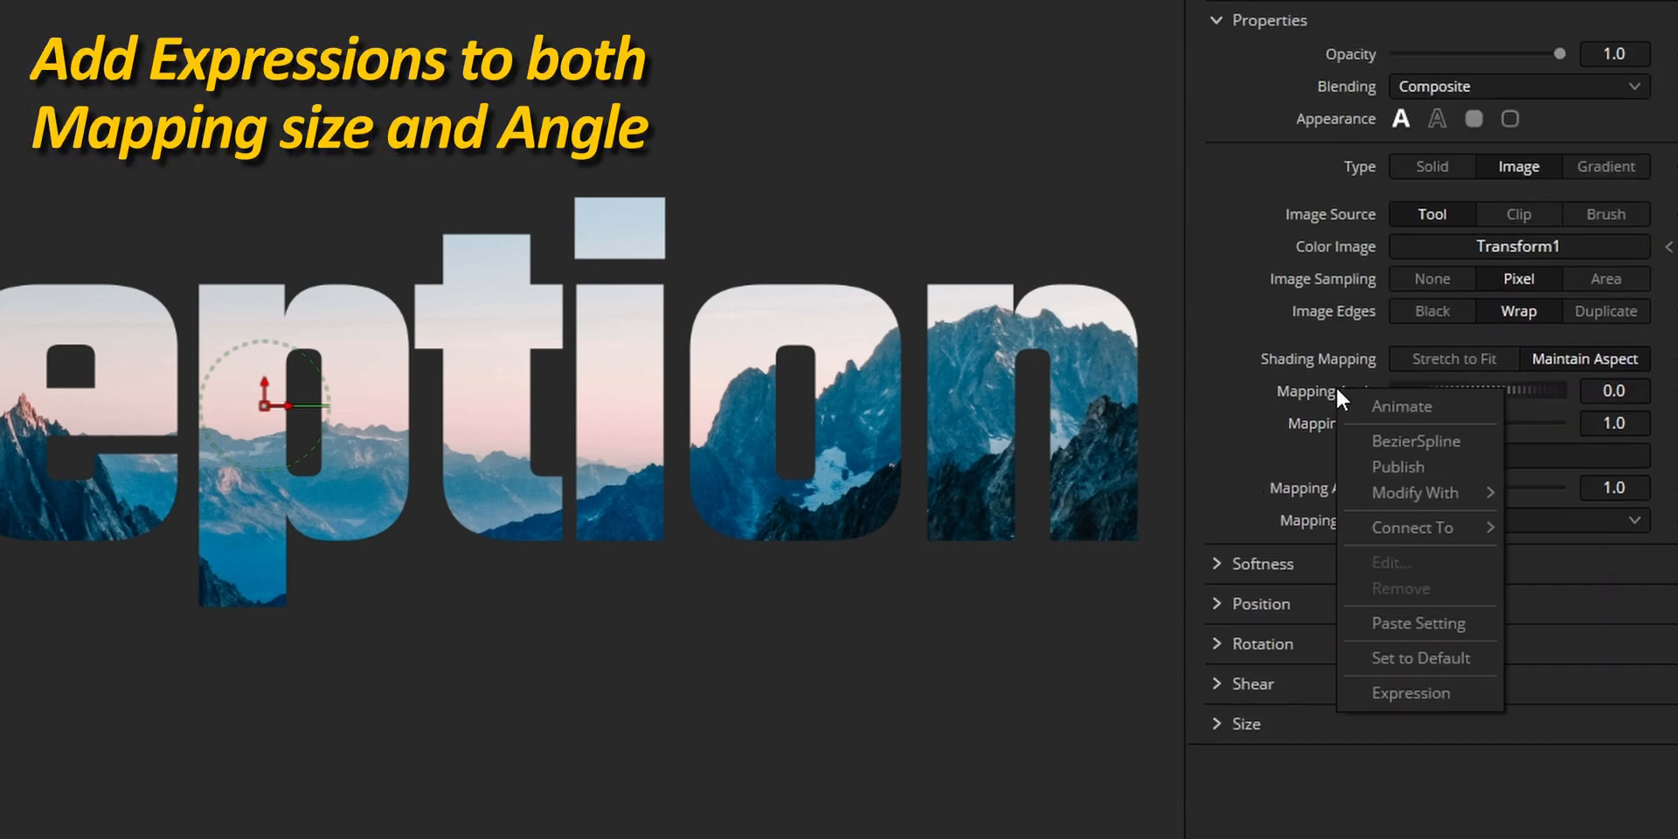
# Step: Expression-link Mapping Size to Layout Size and Mapping Angle to Layout Rotation Z
pyautogui.click(1411, 692)
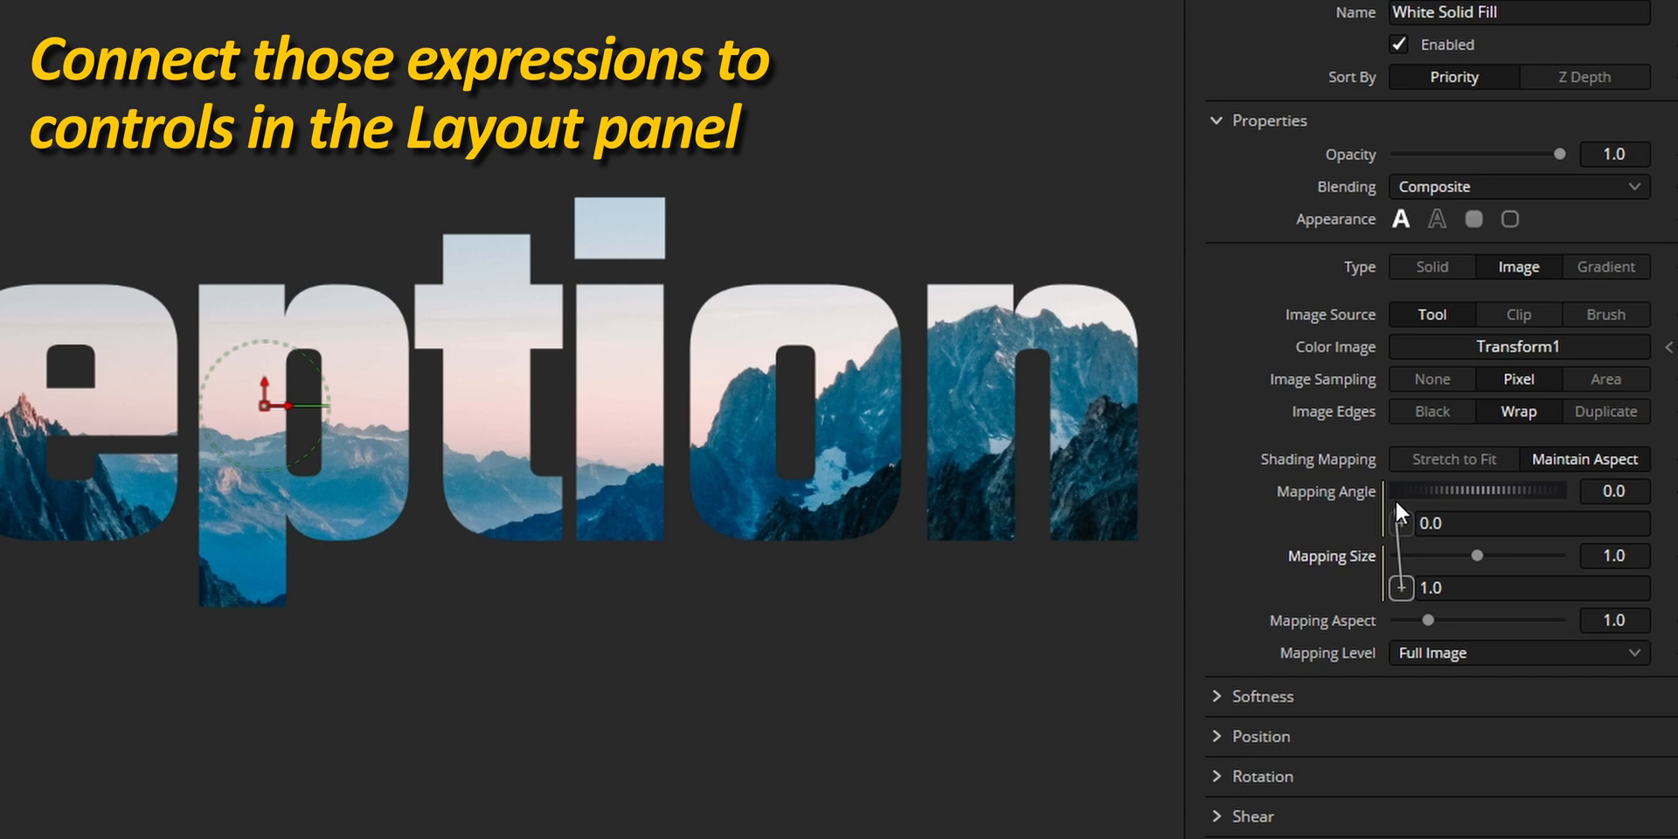
pyautogui.click(1339, 26)
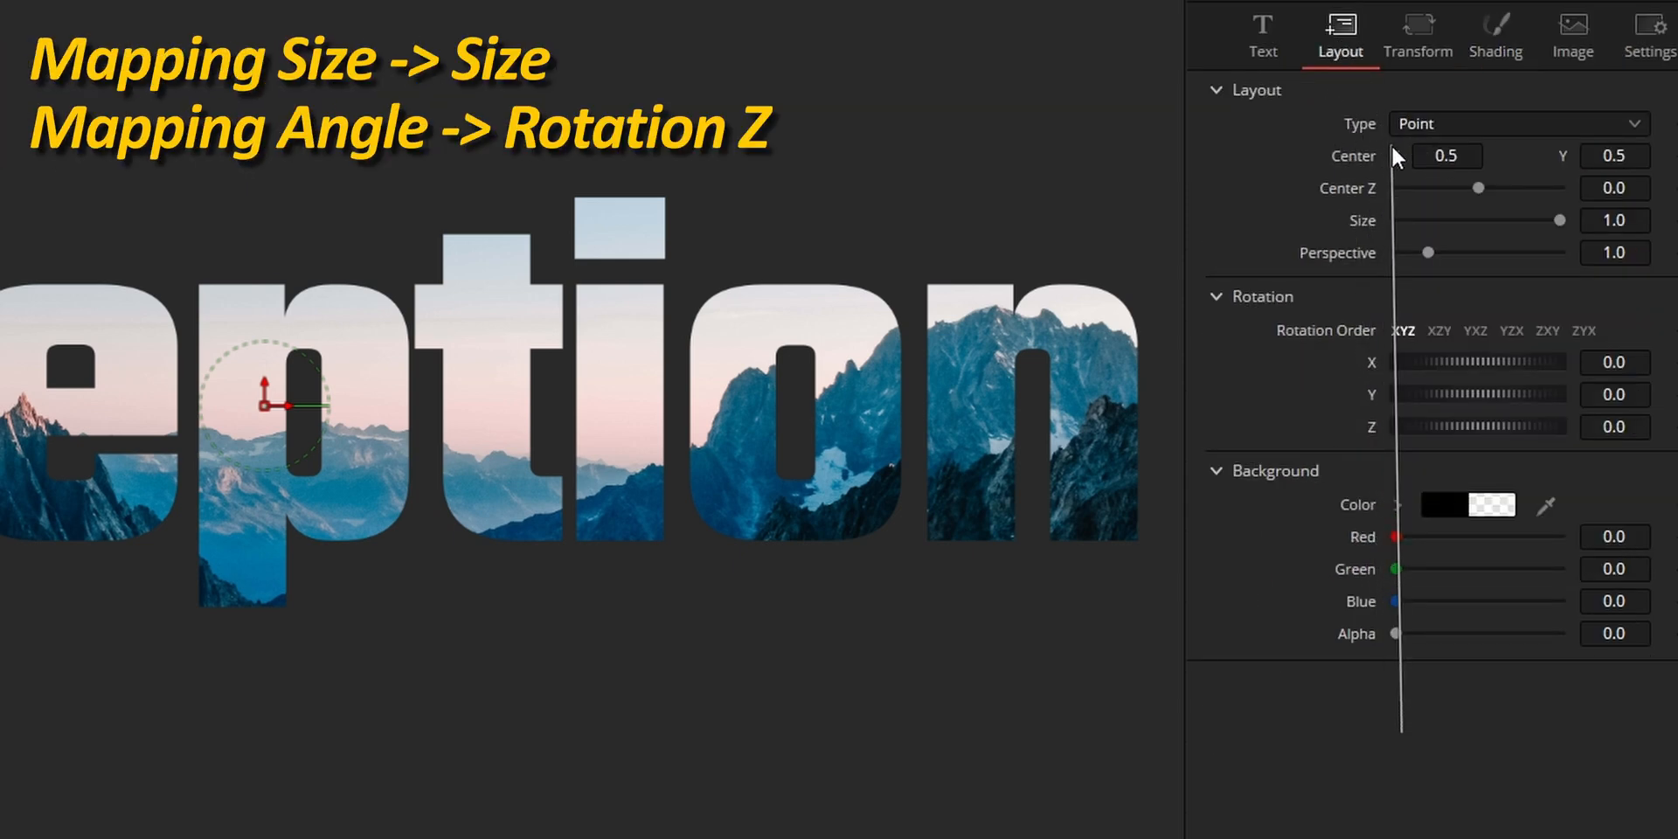
pyautogui.click(1494, 28)
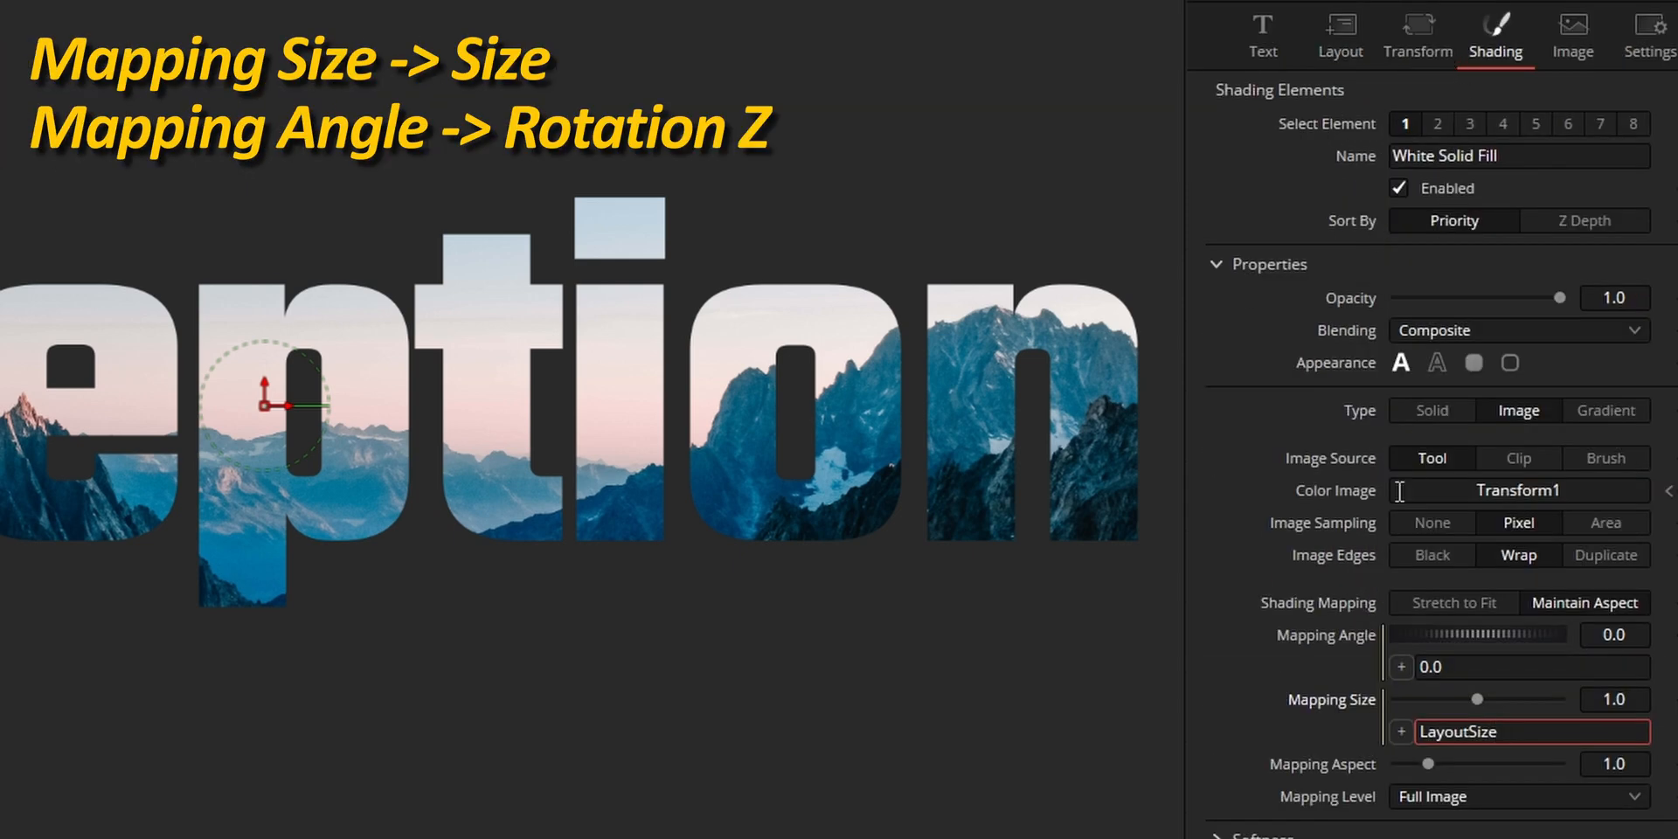
pyautogui.click(1340, 28)
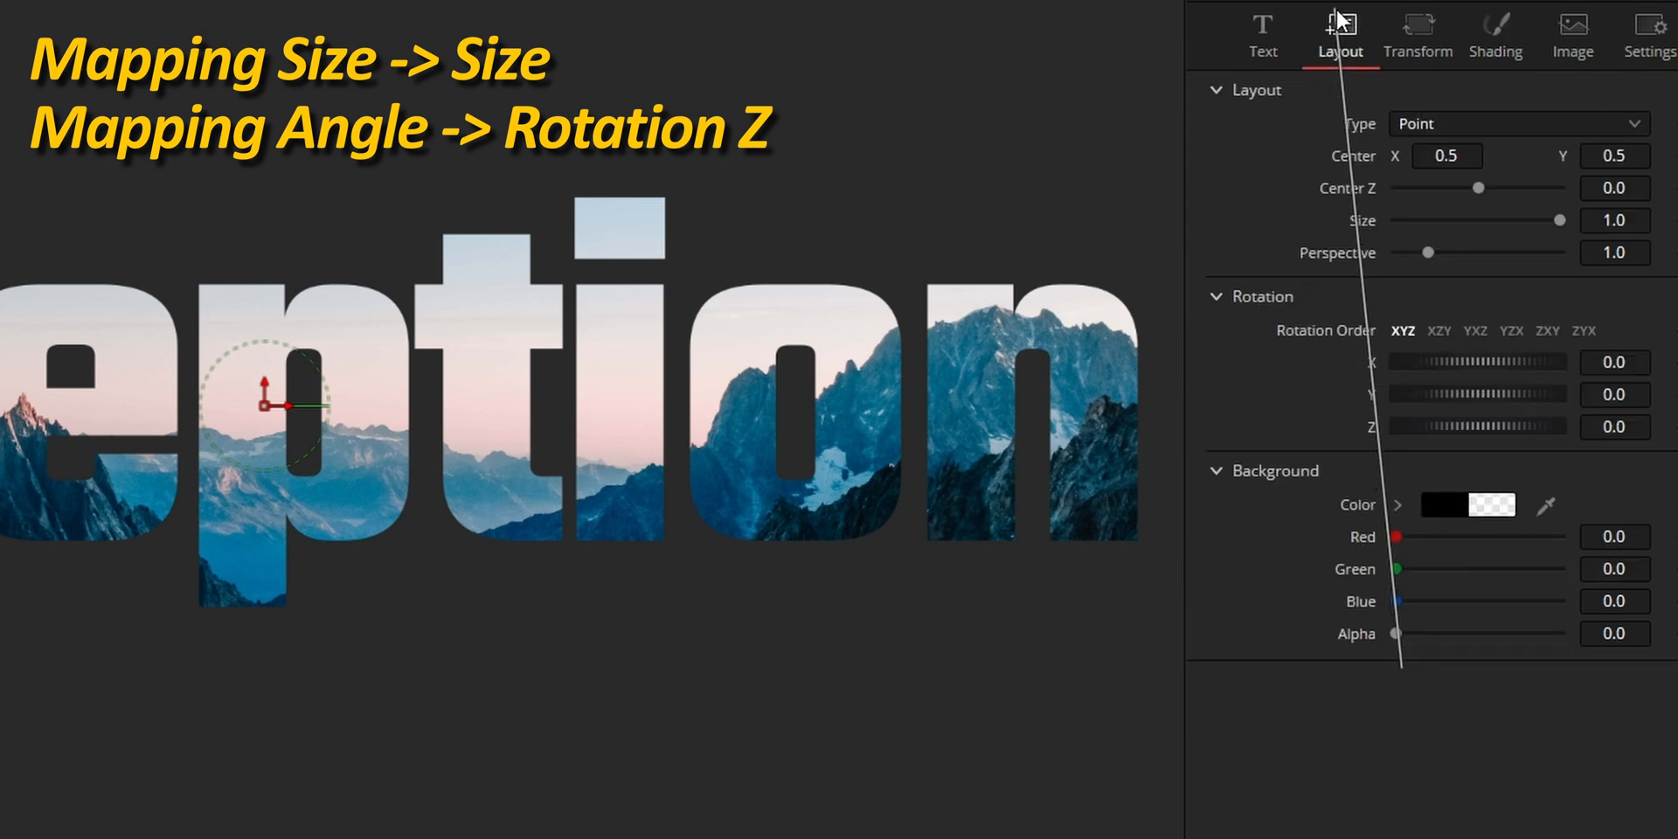
pyautogui.click(1497, 28)
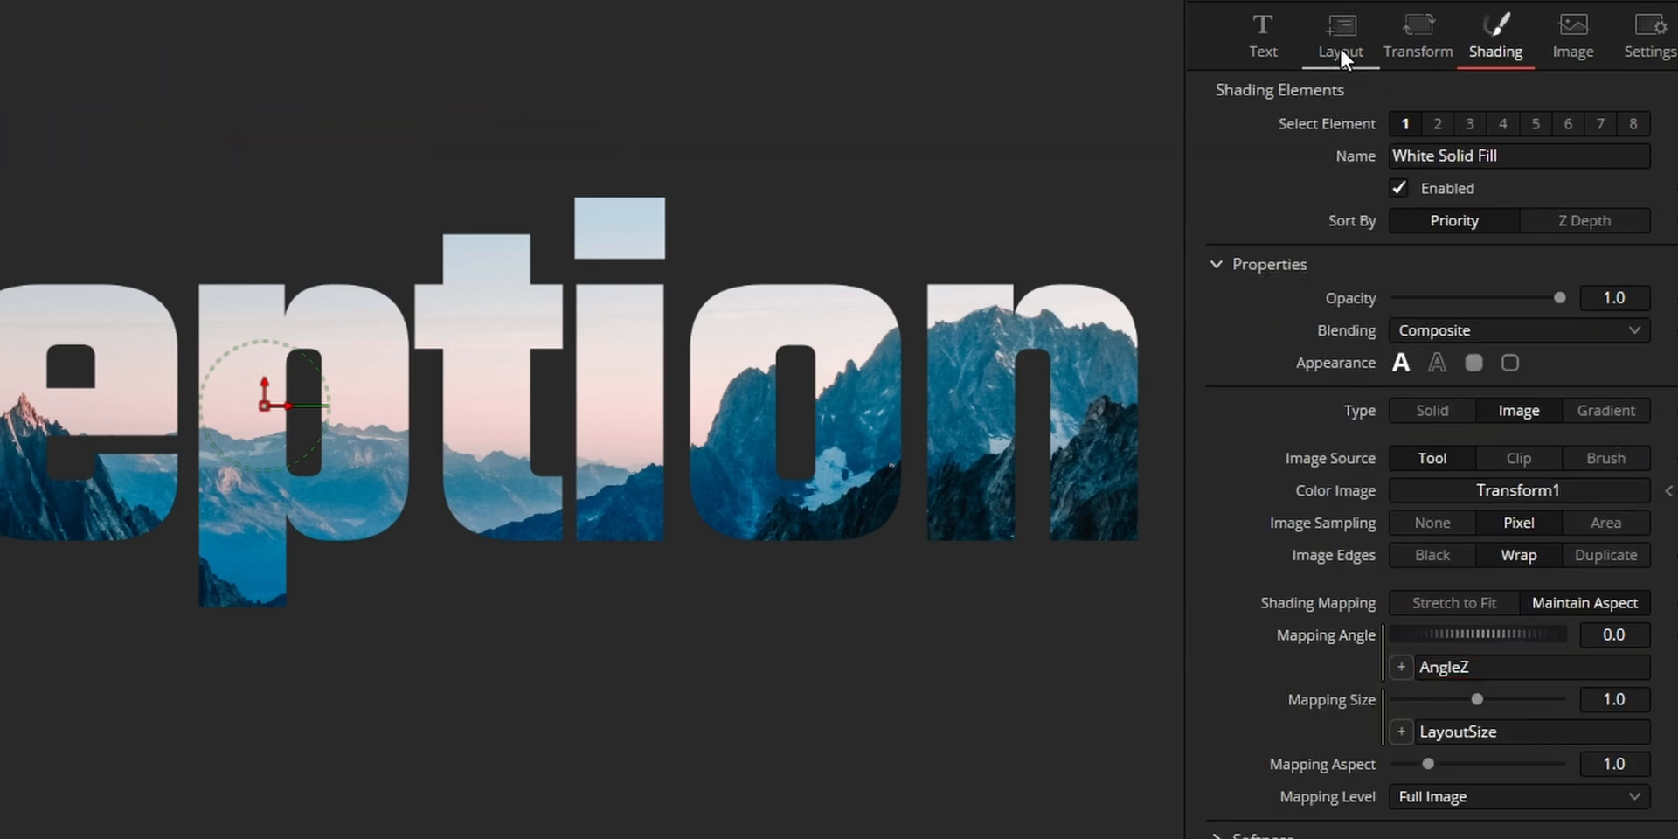
pyautogui.click(1339, 36)
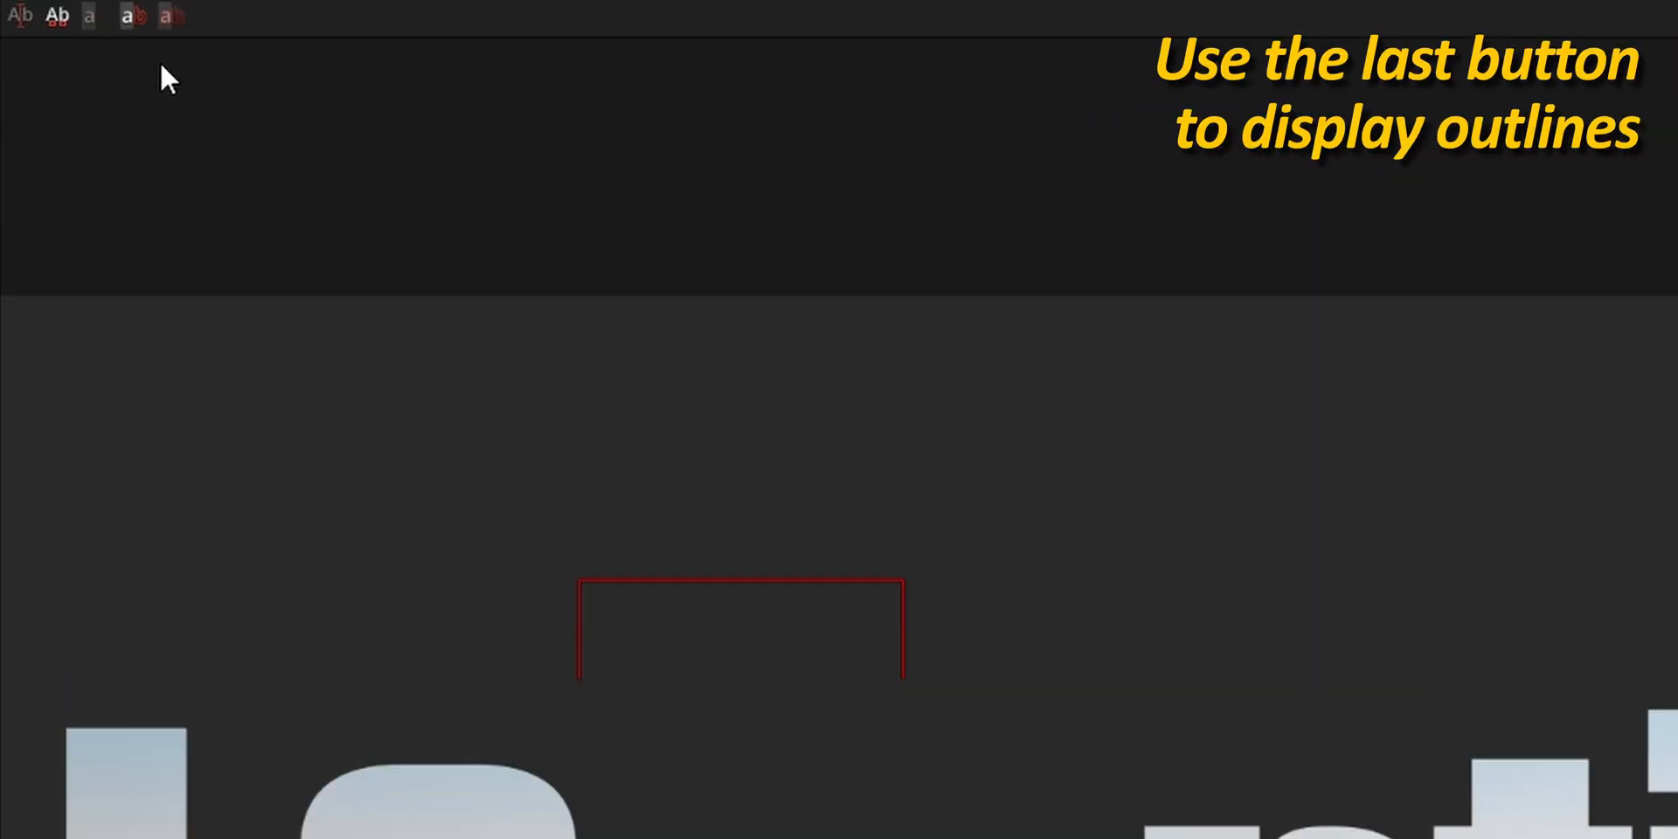
# Step: Show character outlines in the viewer and lower the fill Opacity to about 0.087
pyautogui.click(168, 17)
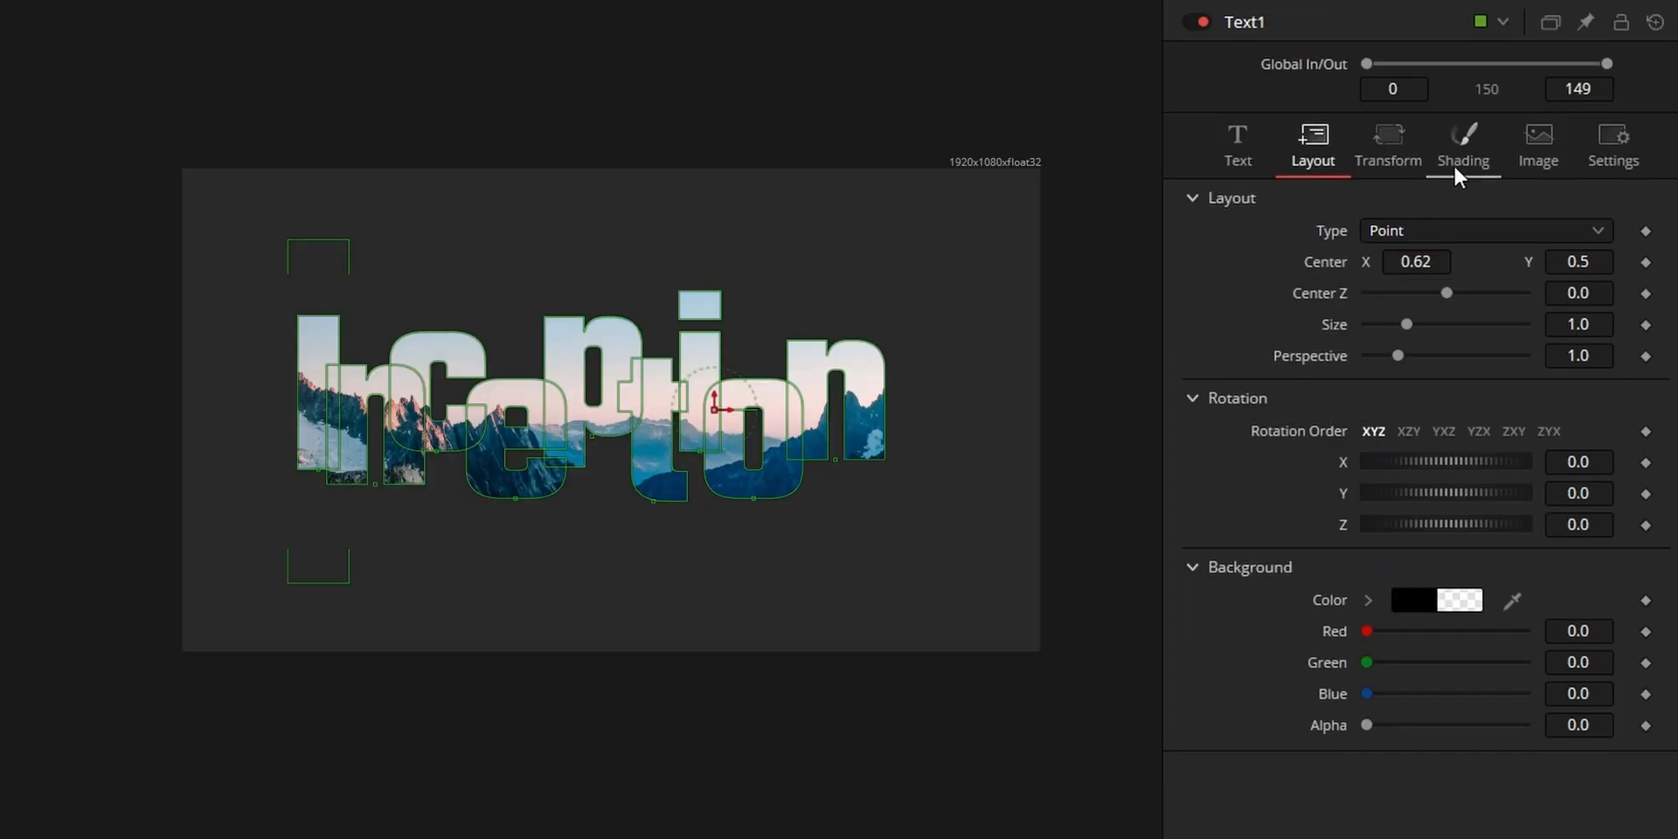
pyautogui.click(1465, 140)
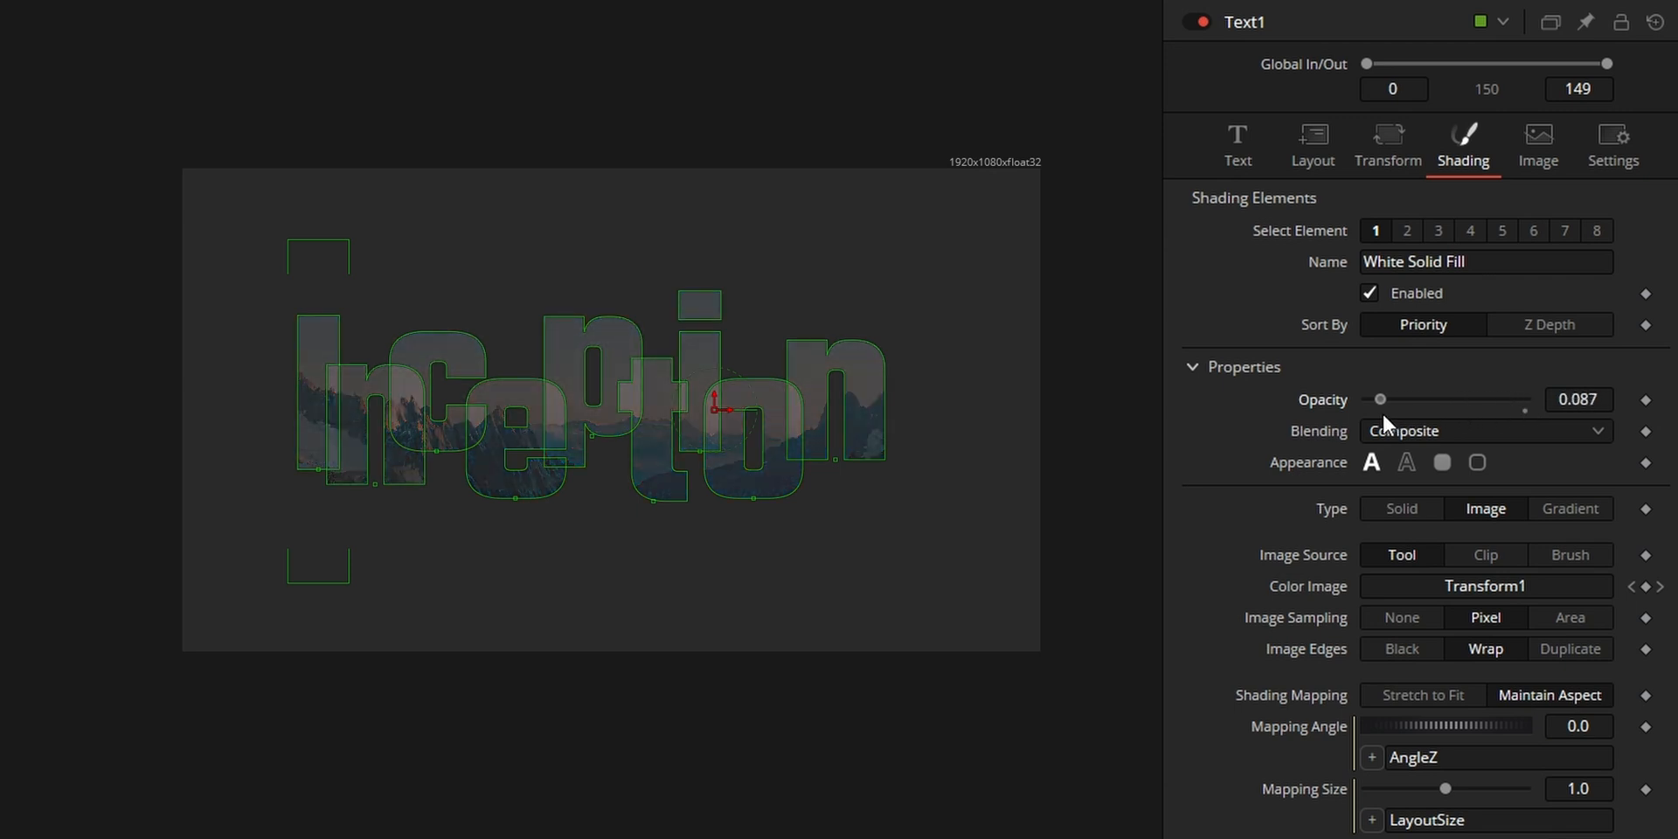
pyautogui.moveTo(1381, 399); pyautogui.dragTo(1526, 399)
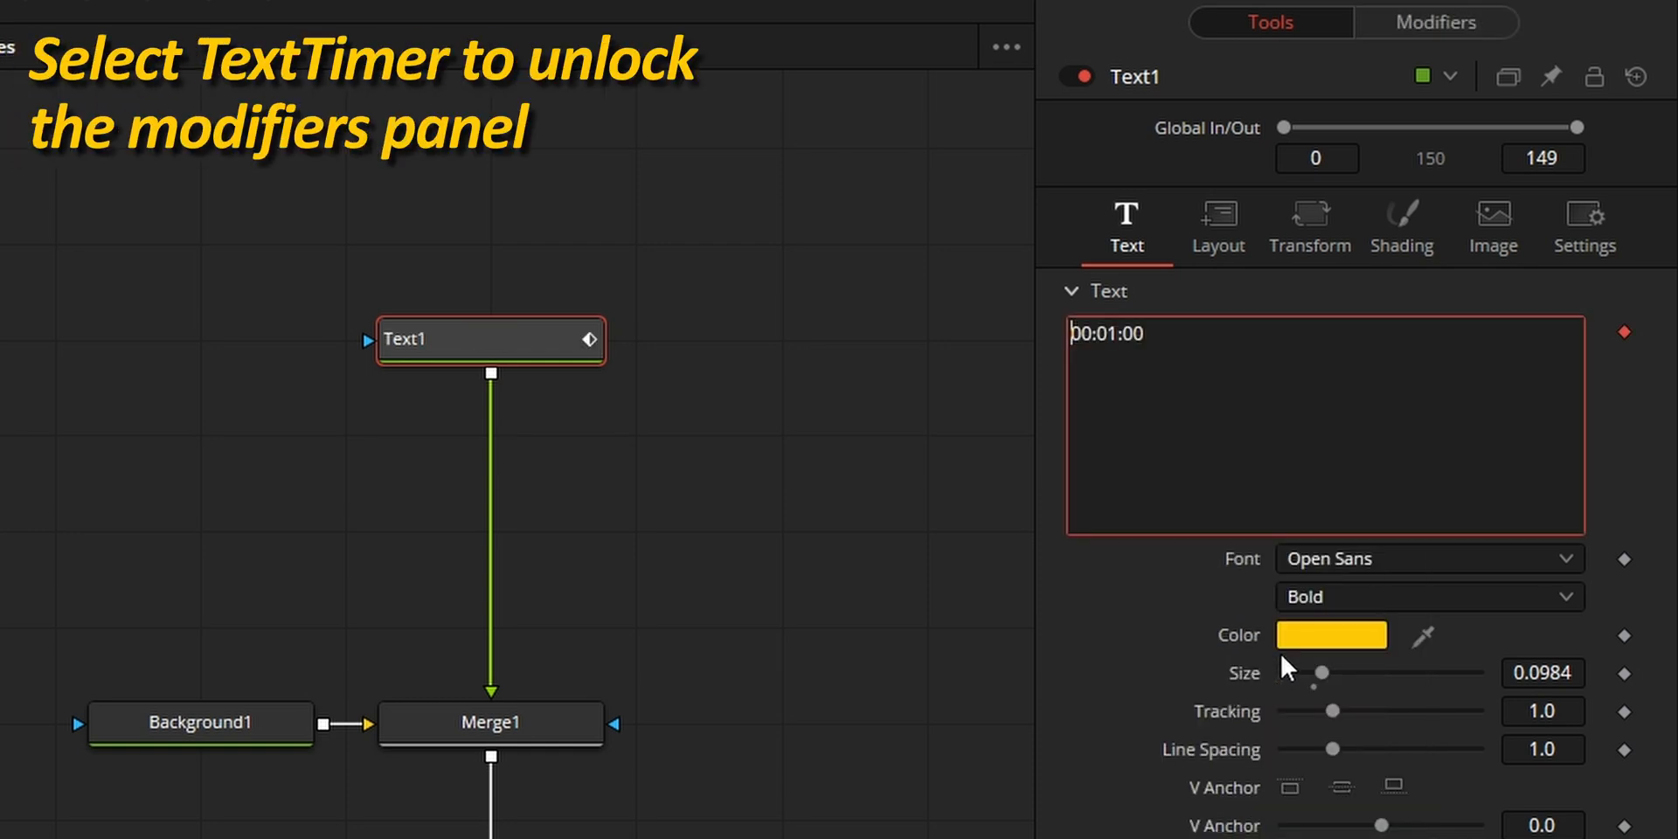
# Step: Switch TextTimer1 through date/clock and running Timer modes, then stop it
pyautogui.click(1433, 21)
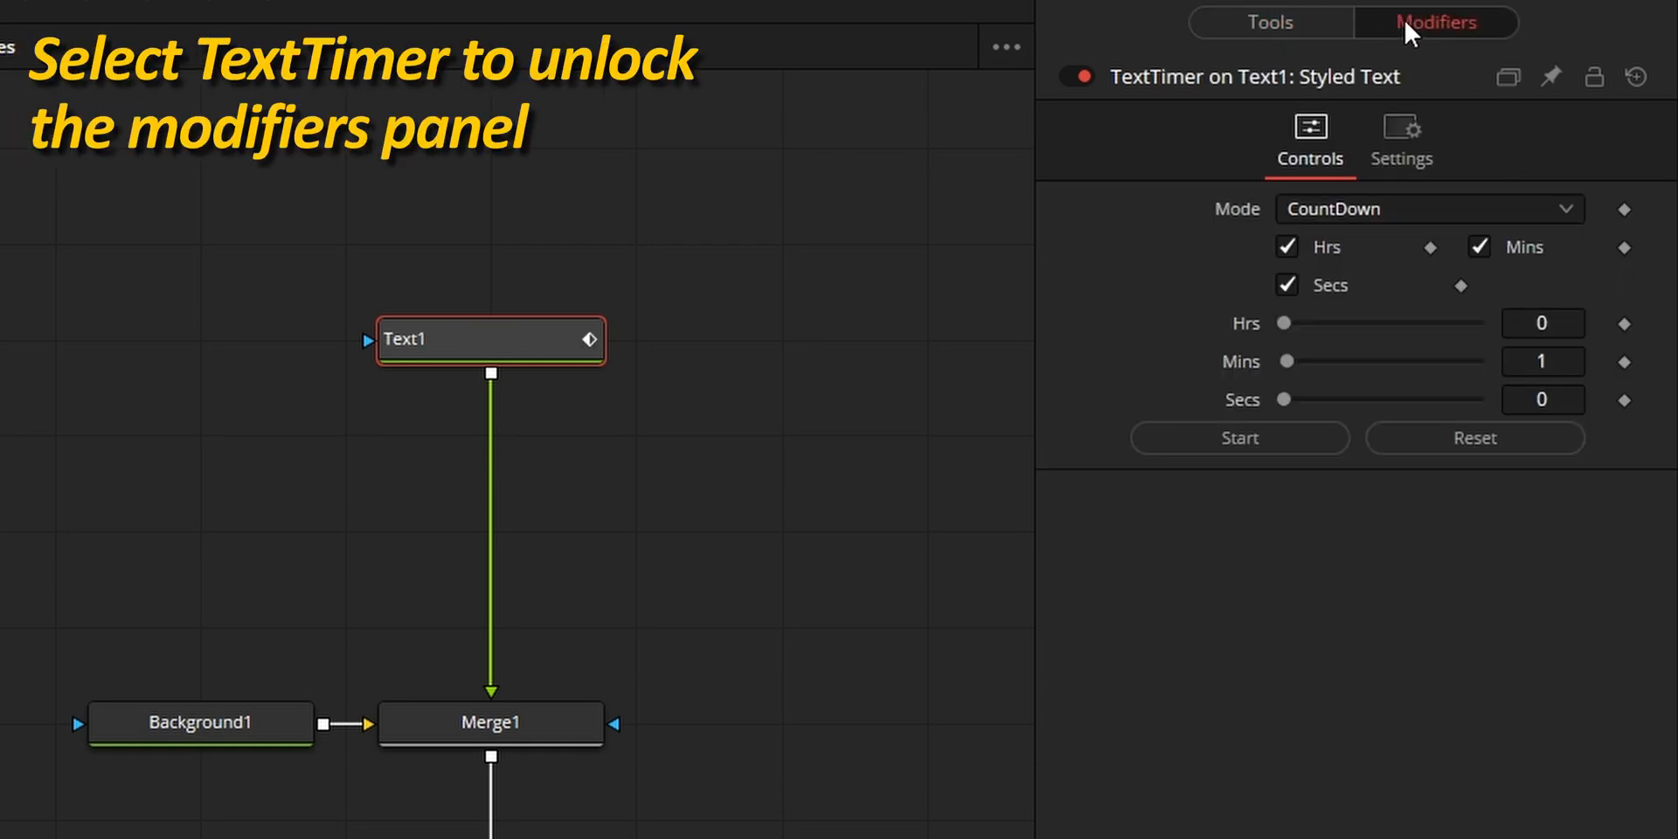
pyautogui.click(1430, 208)
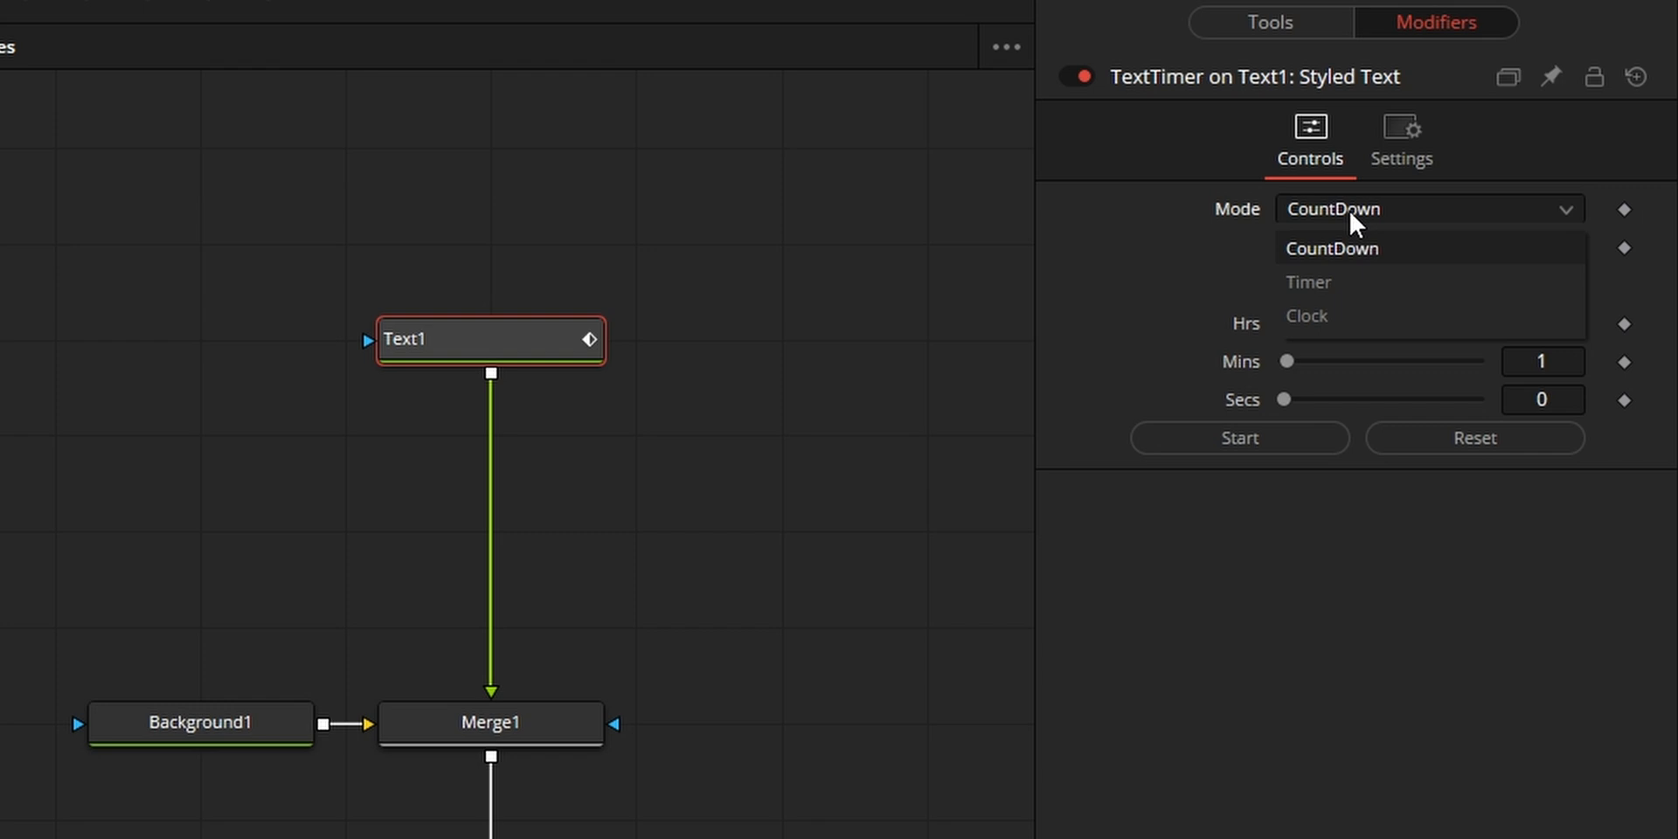
pyautogui.moveTo(1329, 304)
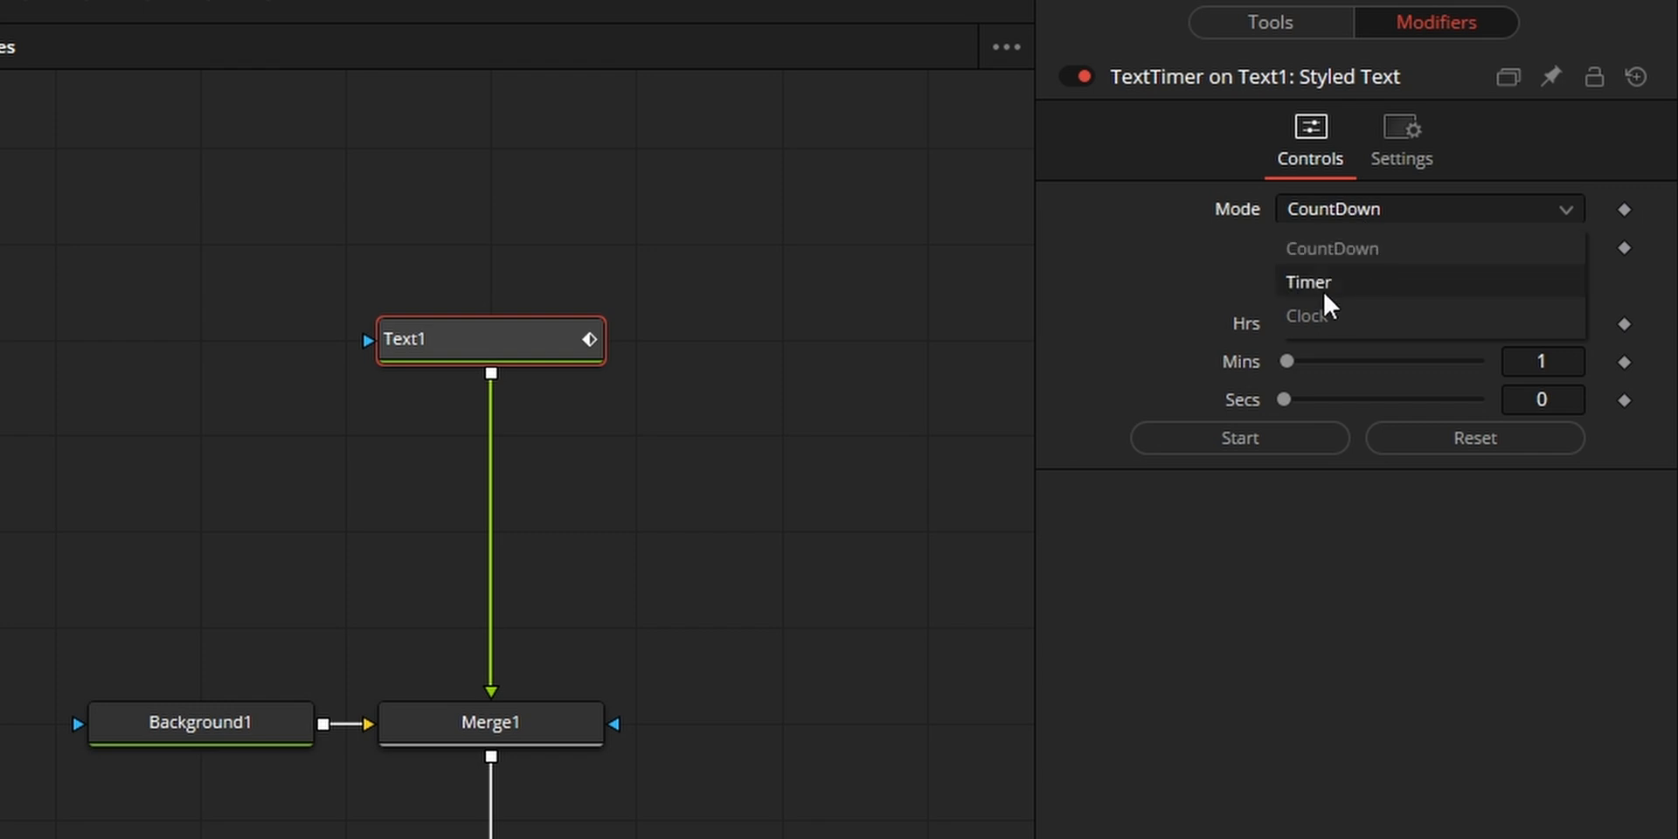
pyautogui.click(1304, 315)
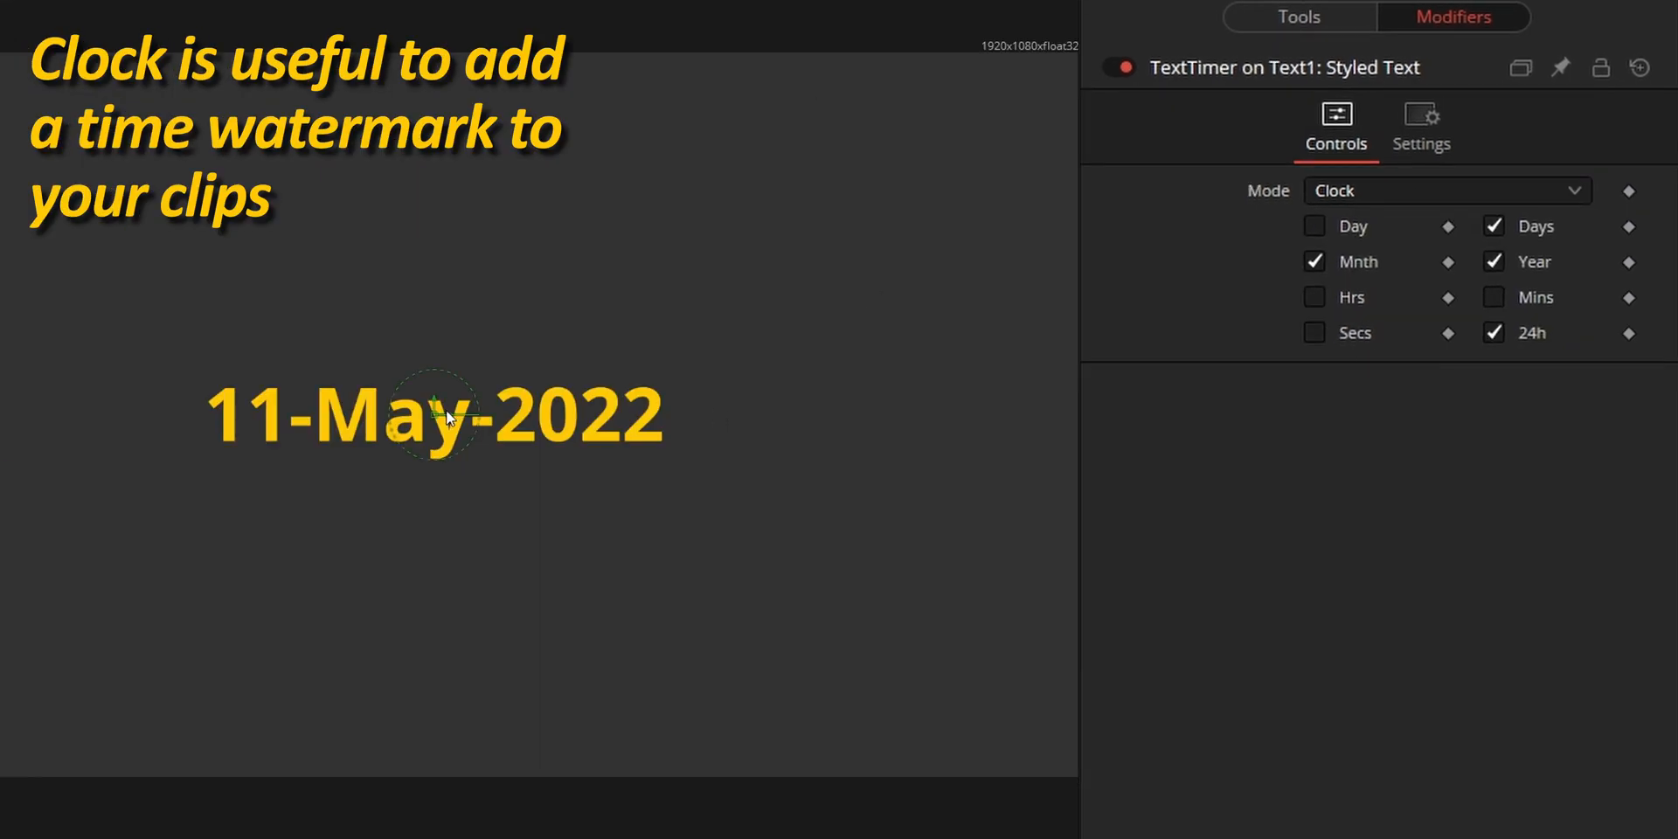
pyautogui.moveTo(409, 401)
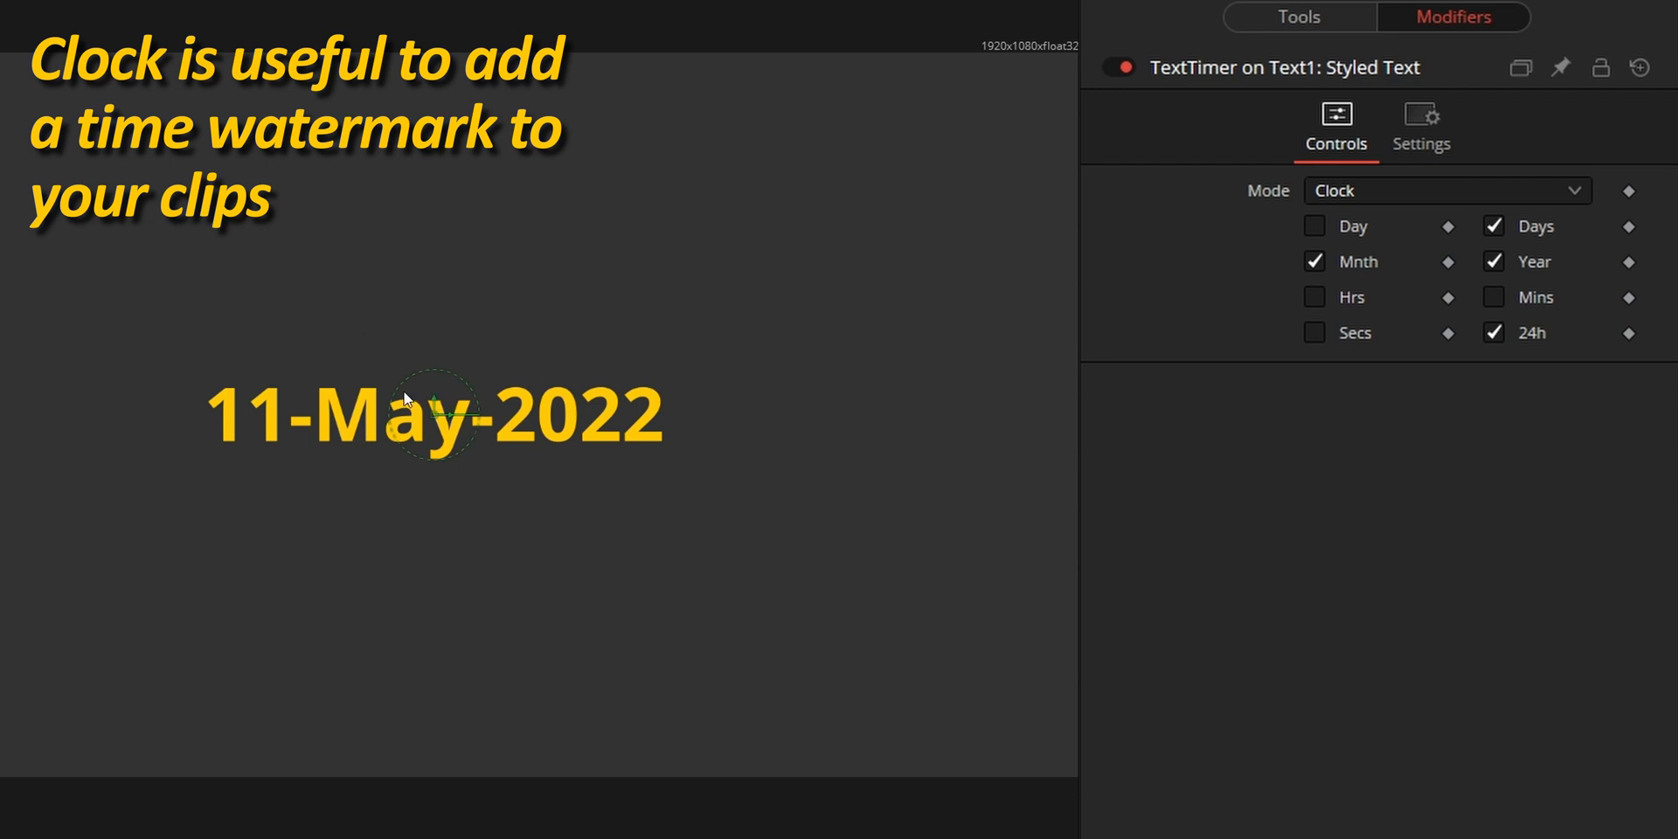
pyautogui.click(1448, 191)
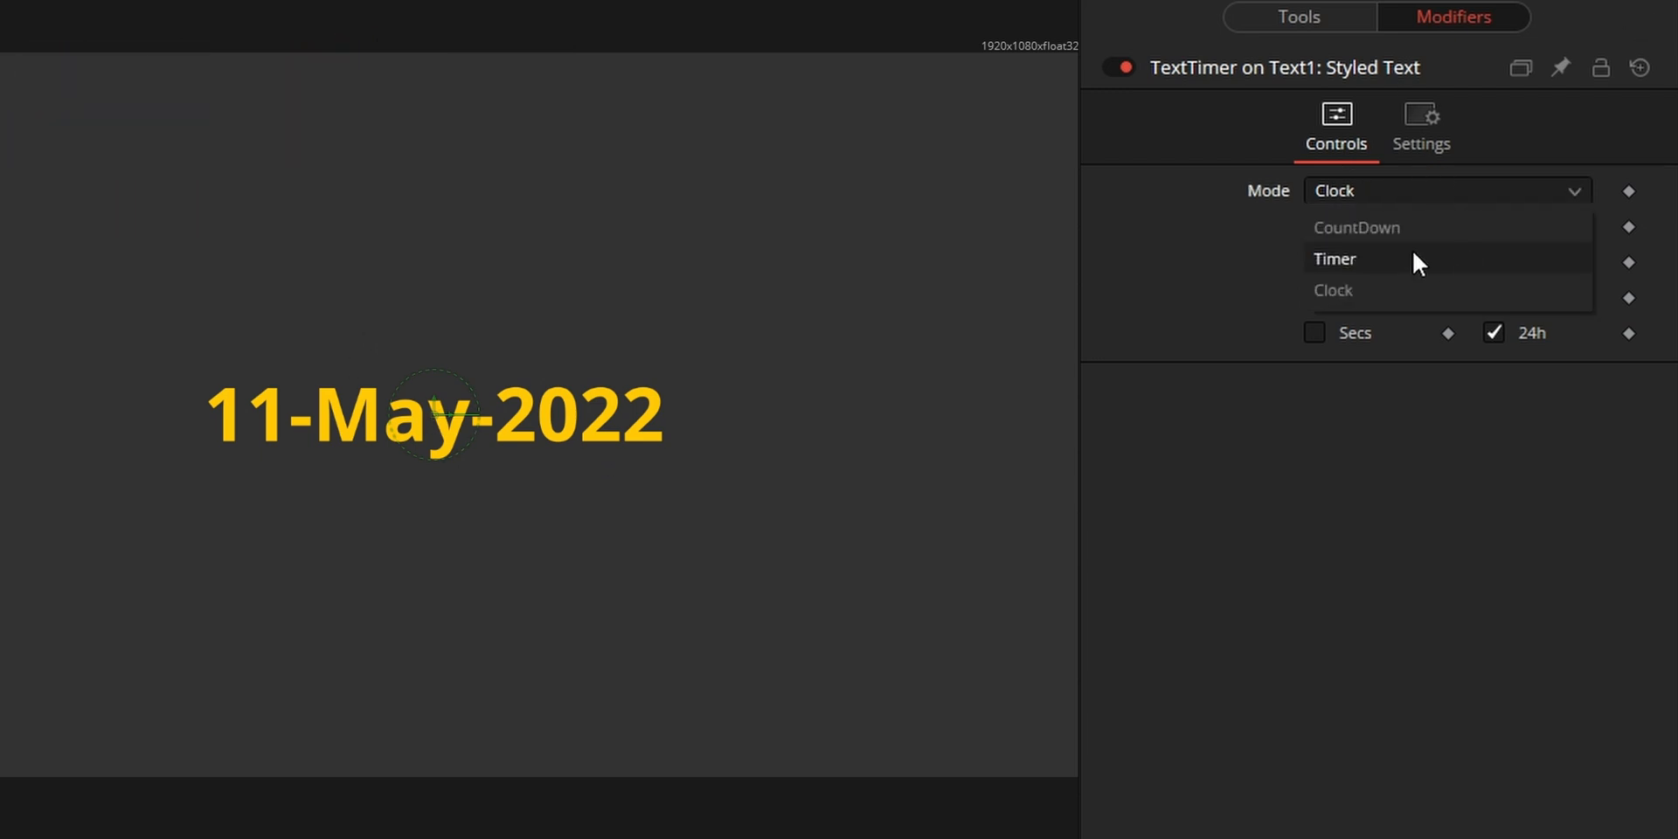
pyautogui.click(1333, 259)
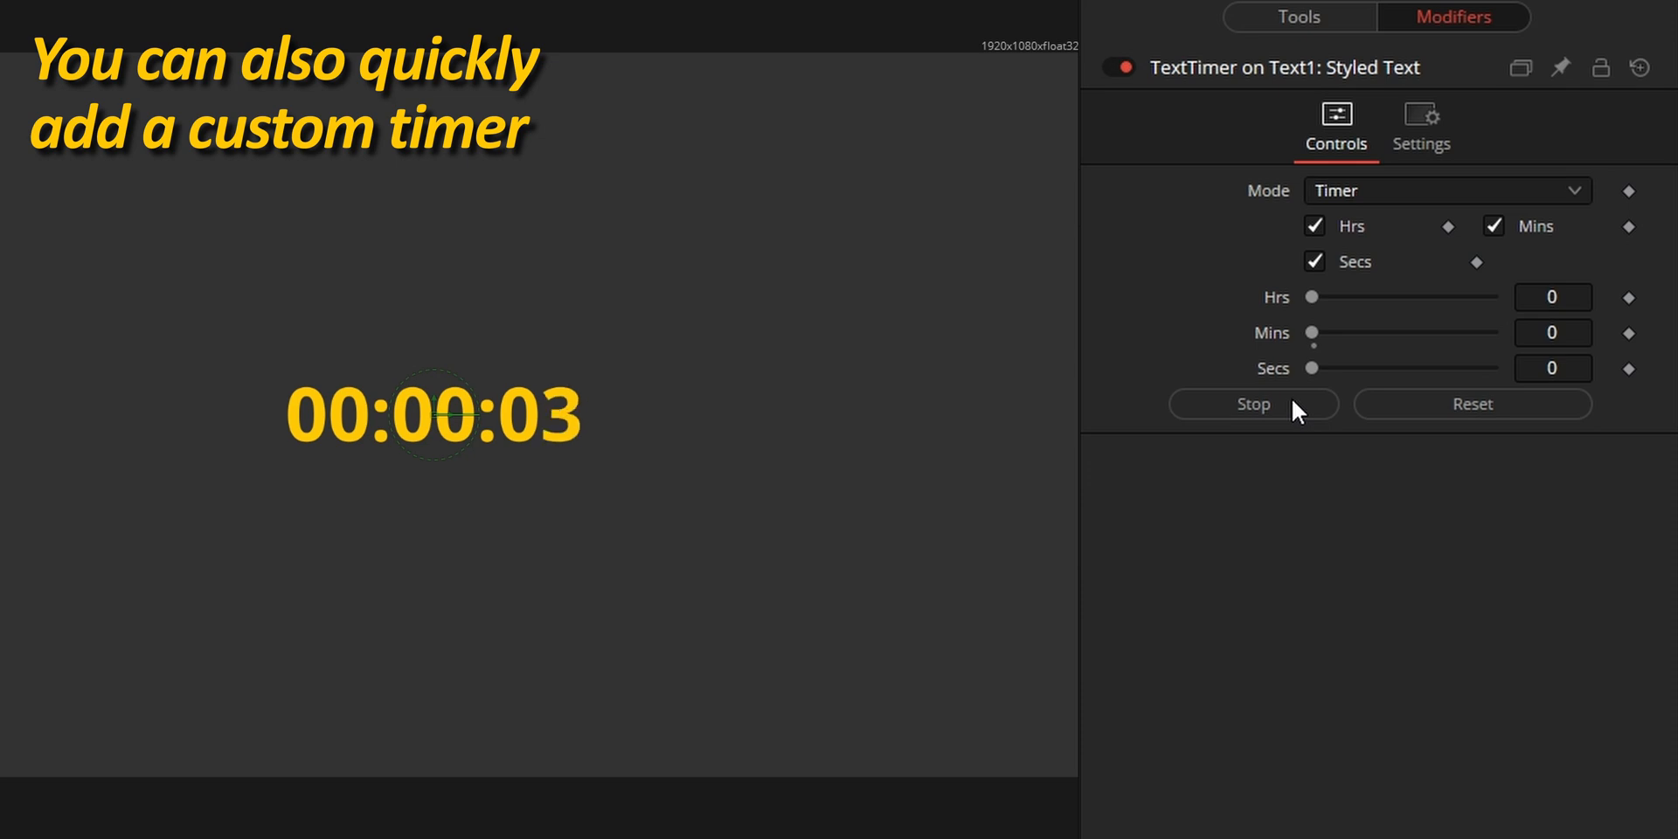
pyautogui.click(1301, 18)
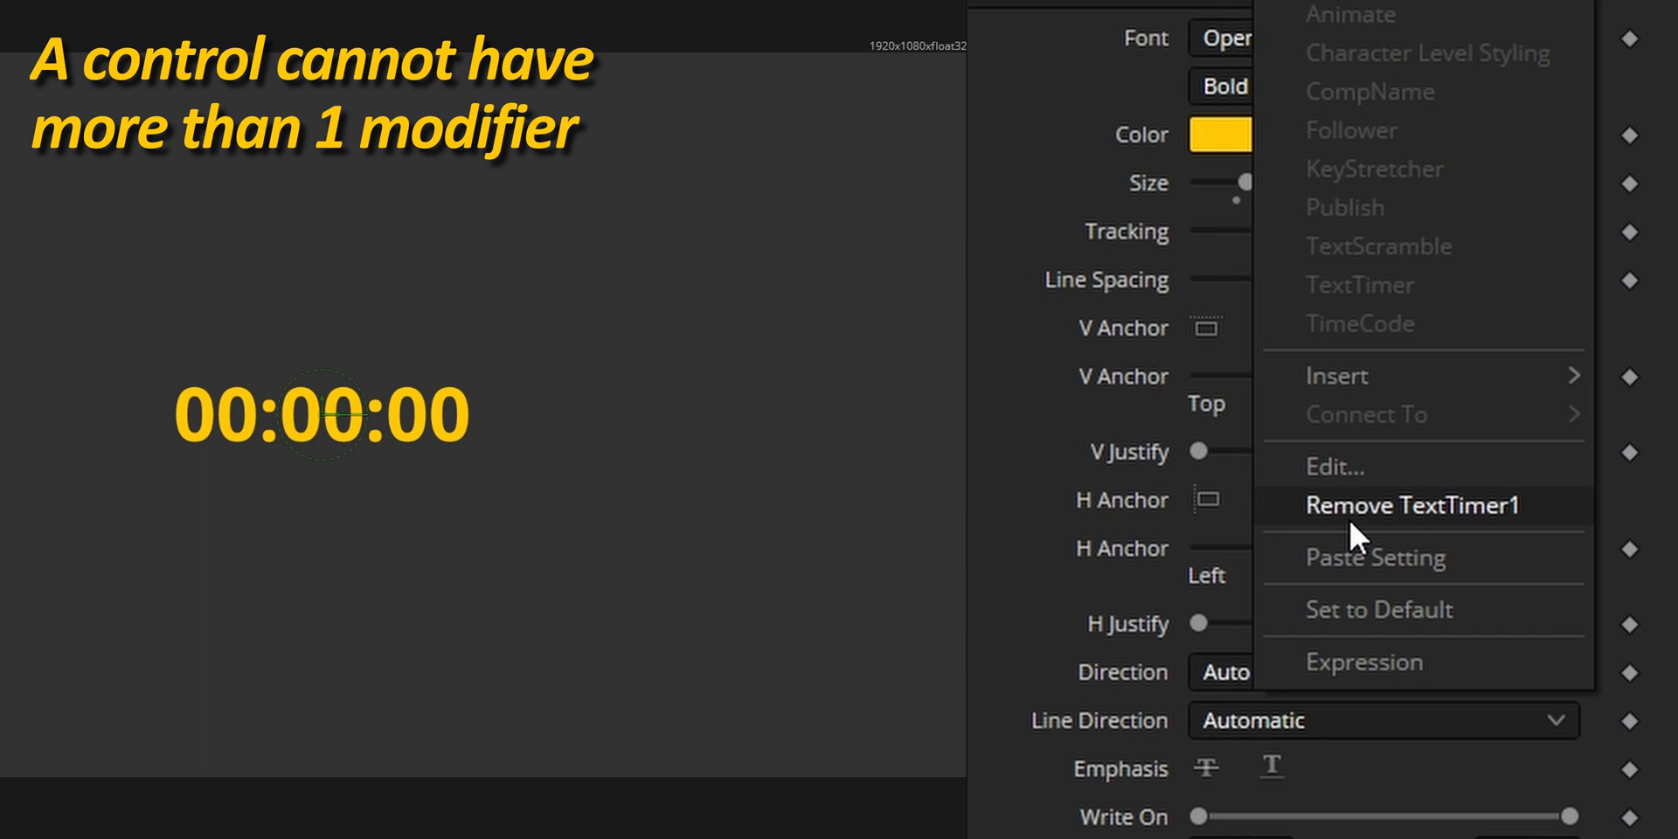
# Step: Remove TextTimer1 from the text and insert a 00:00:00:00 timecode instead
pyautogui.click(1414, 505)
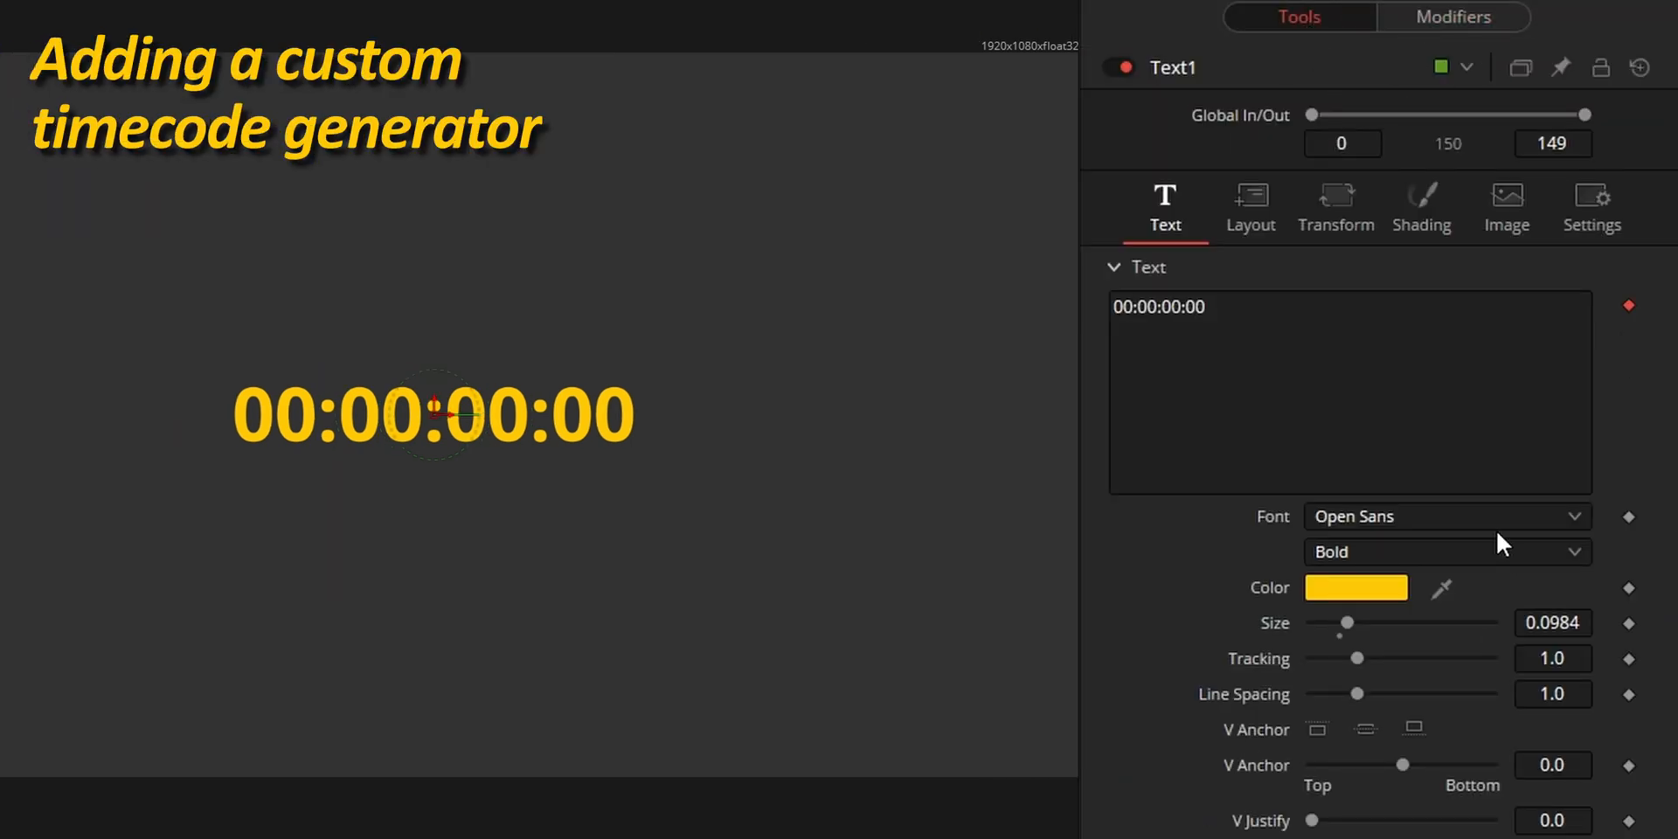
pyautogui.click(1448, 517)
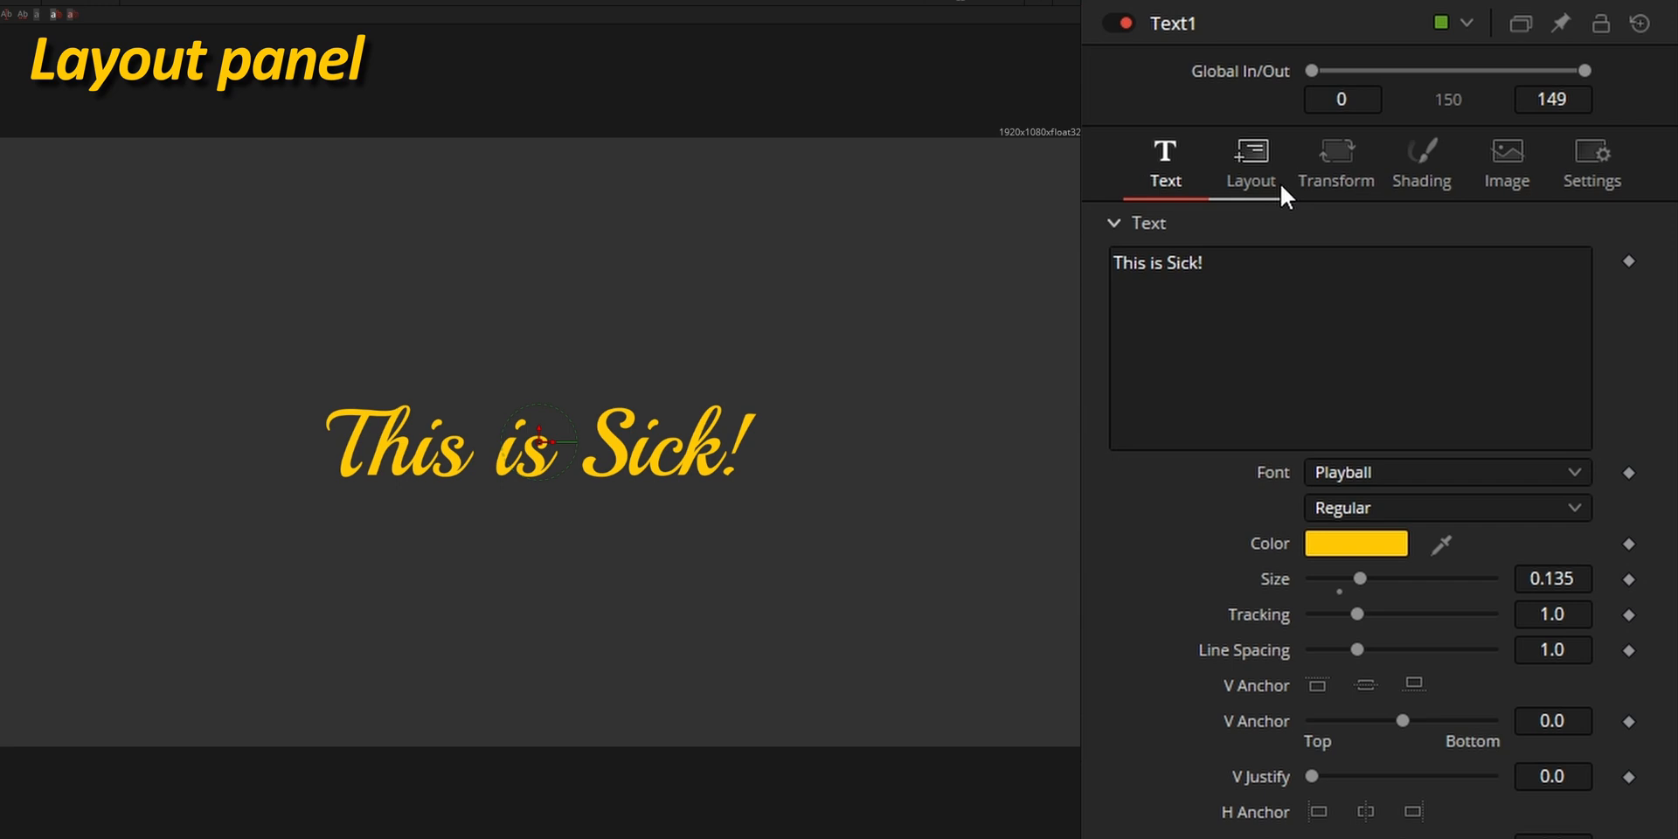
# Step: Set Layout Type to Path and reshape the polyline the text follows
pyautogui.click(1250, 161)
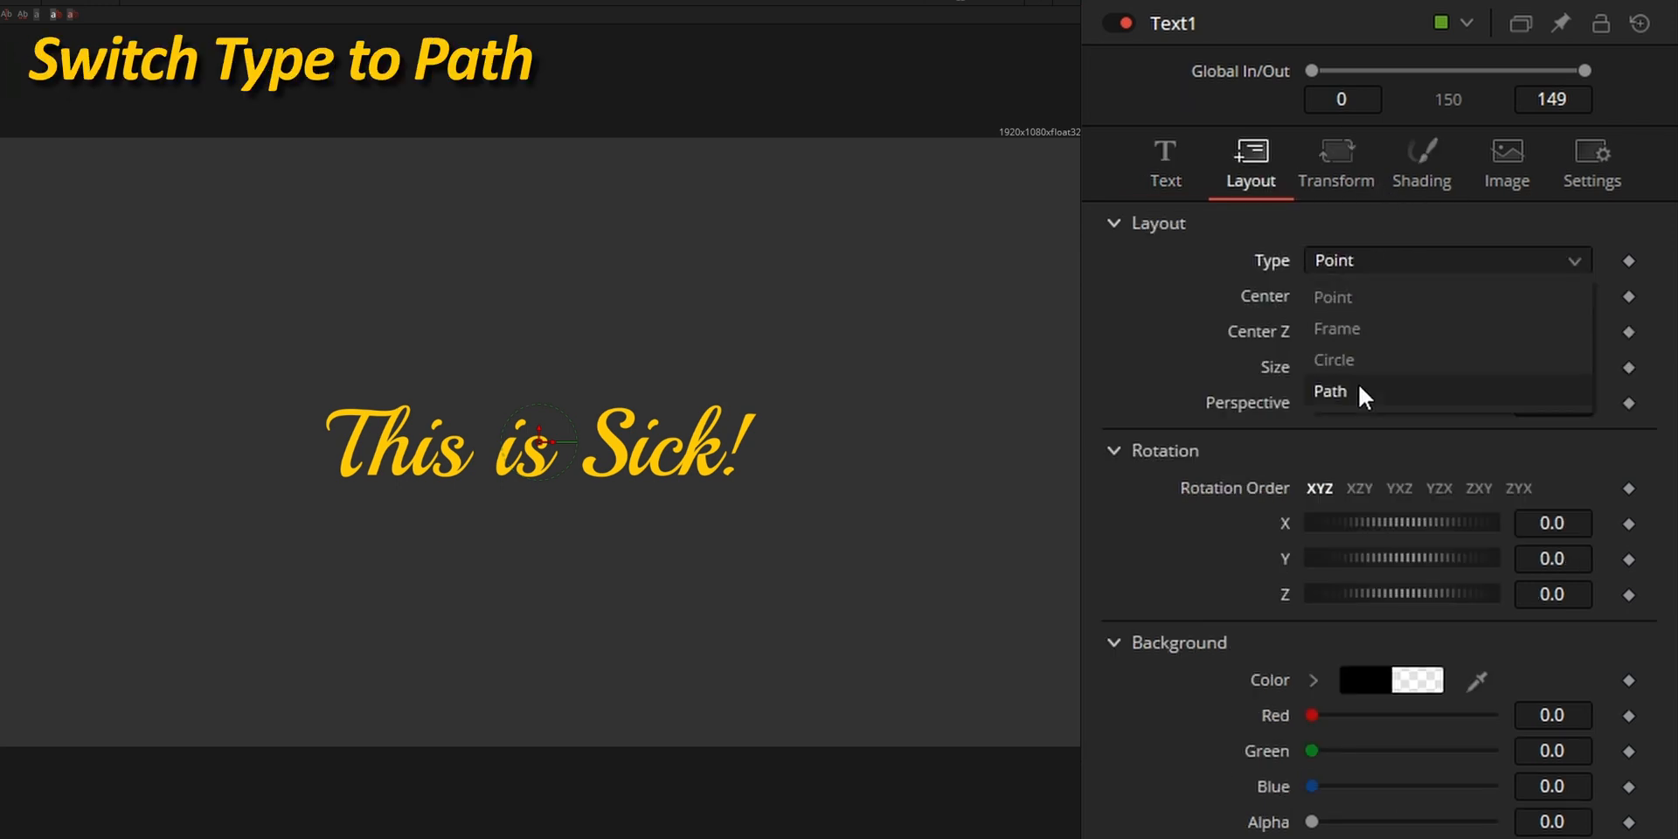
pyautogui.click(1329, 391)
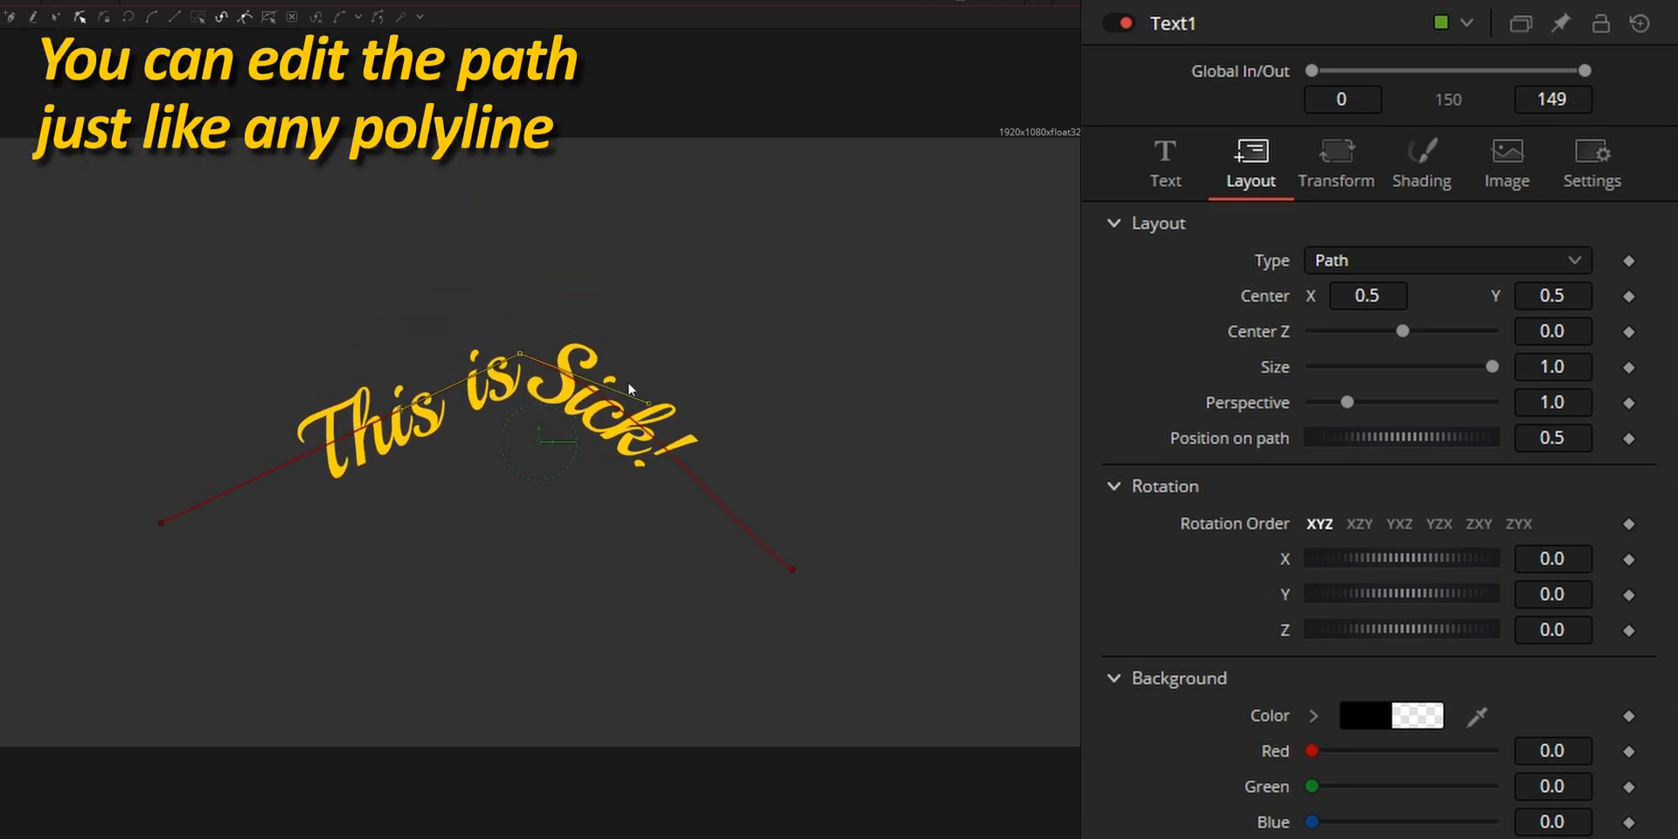
pyautogui.moveTo(1404, 330); pyautogui.dragTo(1395, 330)
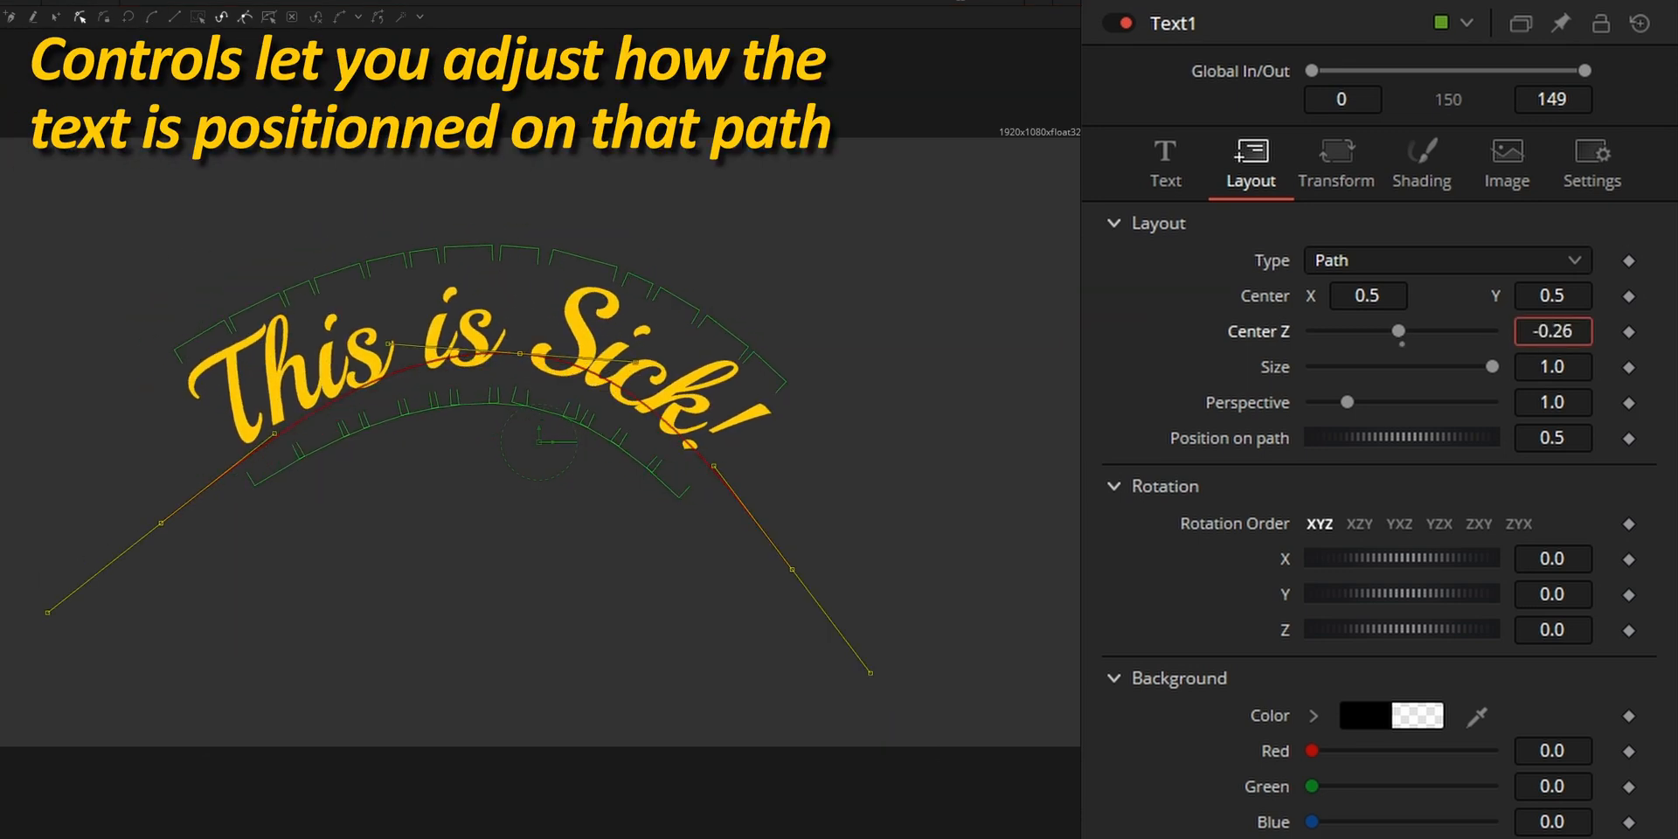
pyautogui.moveTo(1399, 330); pyautogui.dragTo(1404, 330)
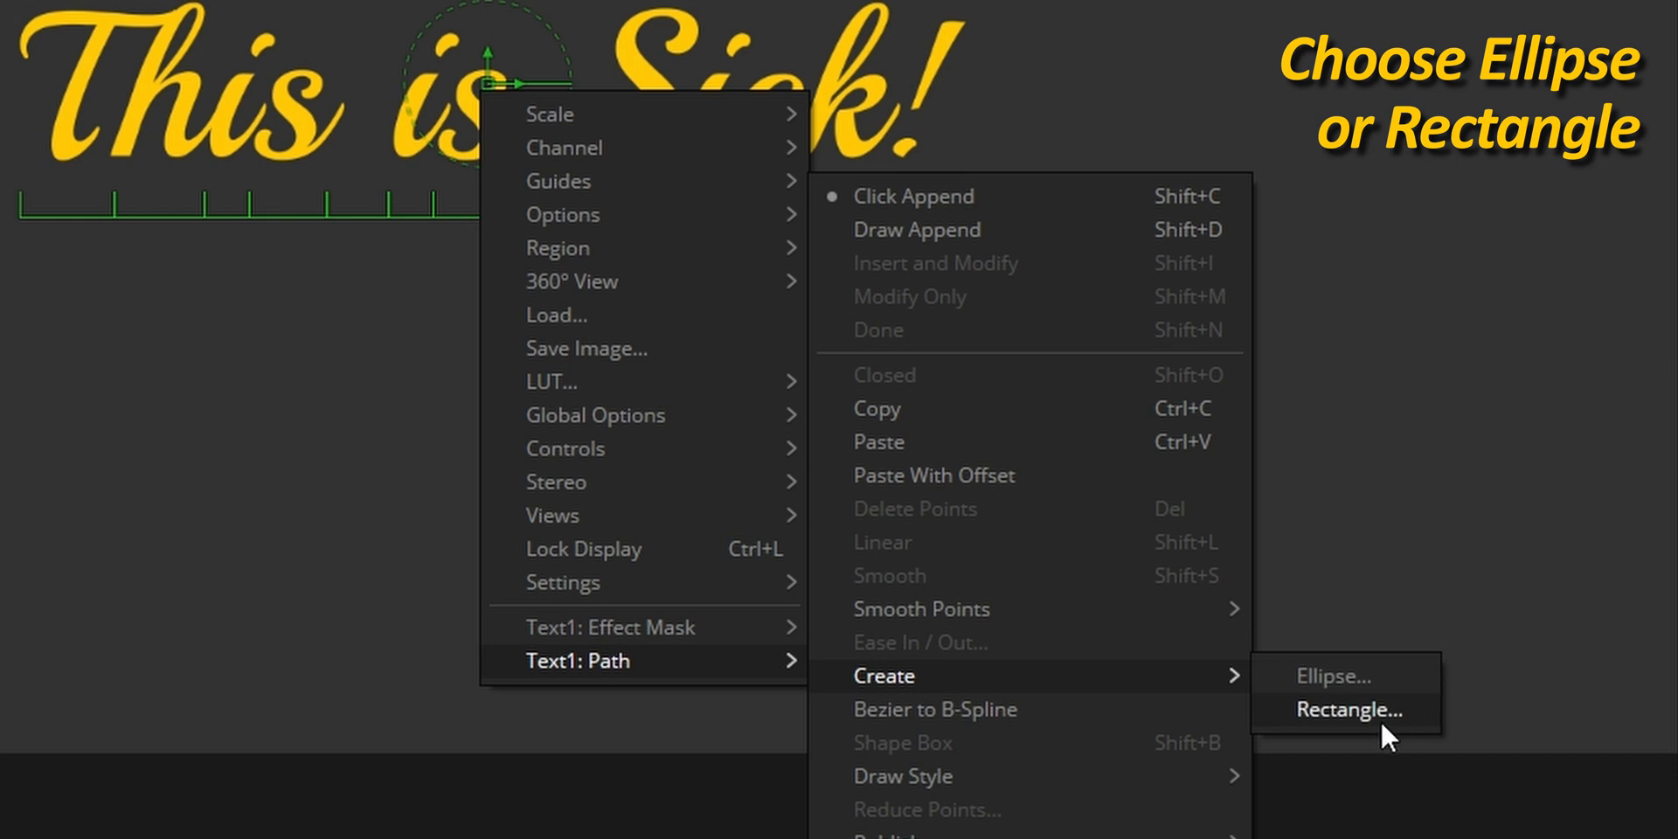
# Step: Create a Rectangle path for Text1 and slide Position on path to 0.254
pyautogui.click(1350, 710)
pyautogui.write('0')
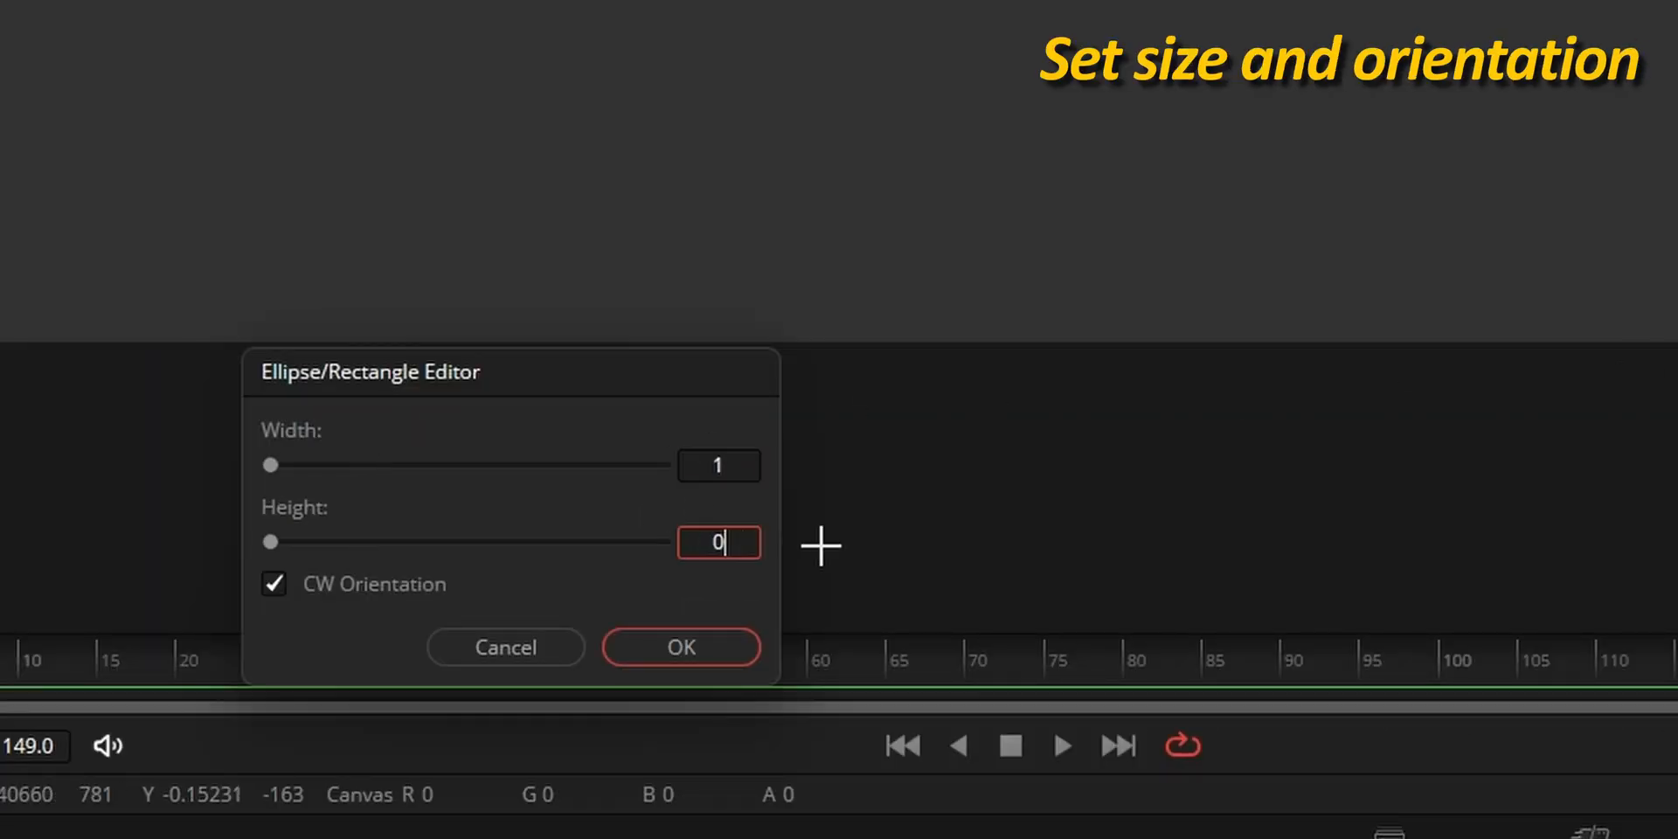
pyautogui.click(682, 647)
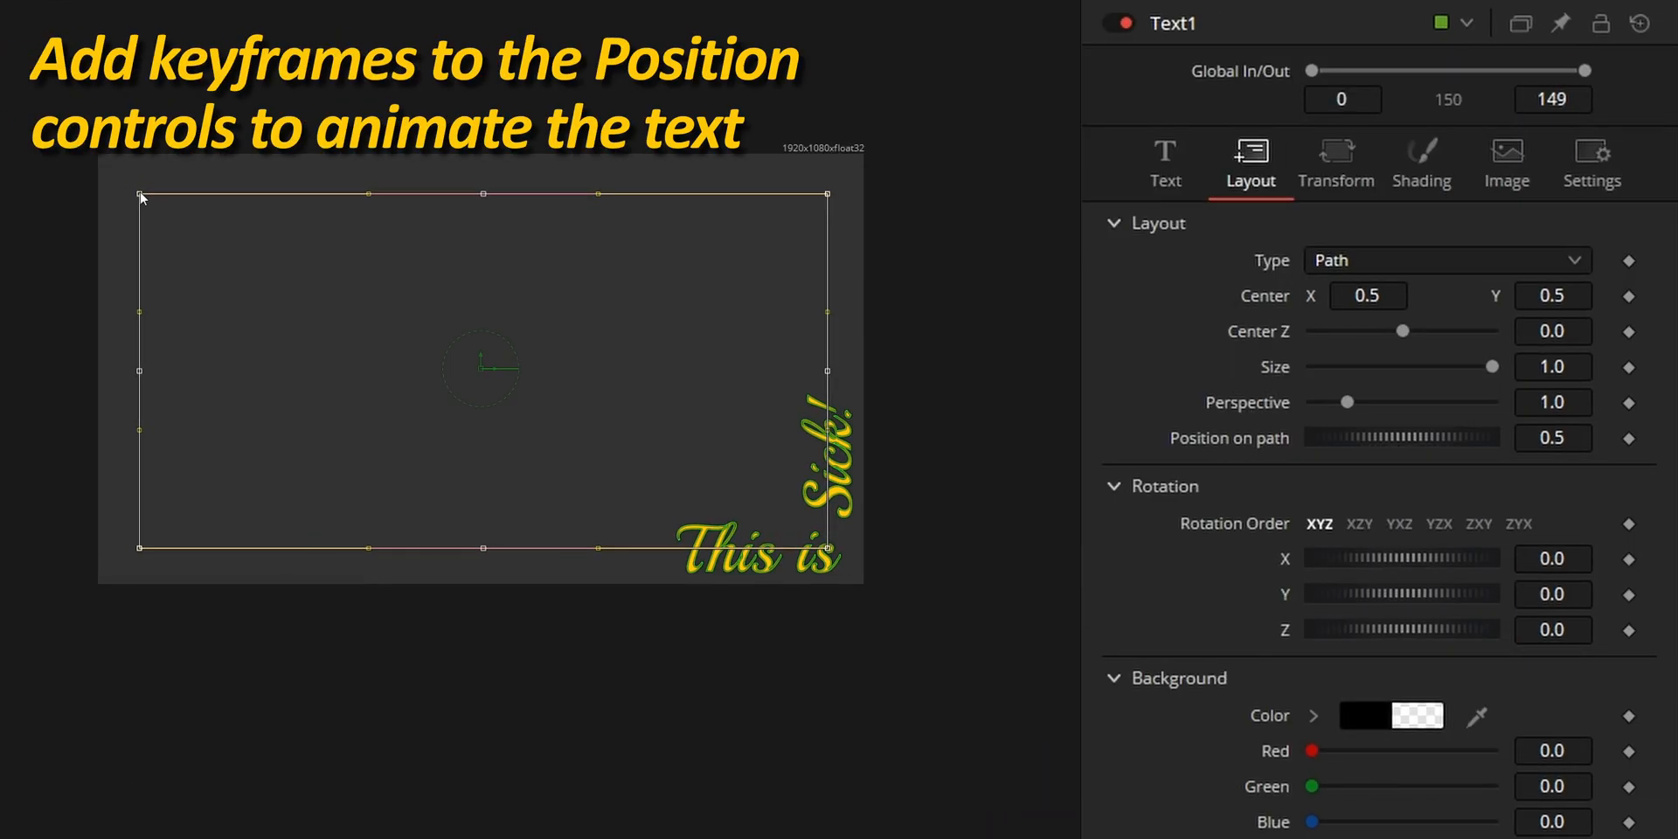
pyautogui.moveTo(1477, 437); pyautogui.dragTo(1381, 437)
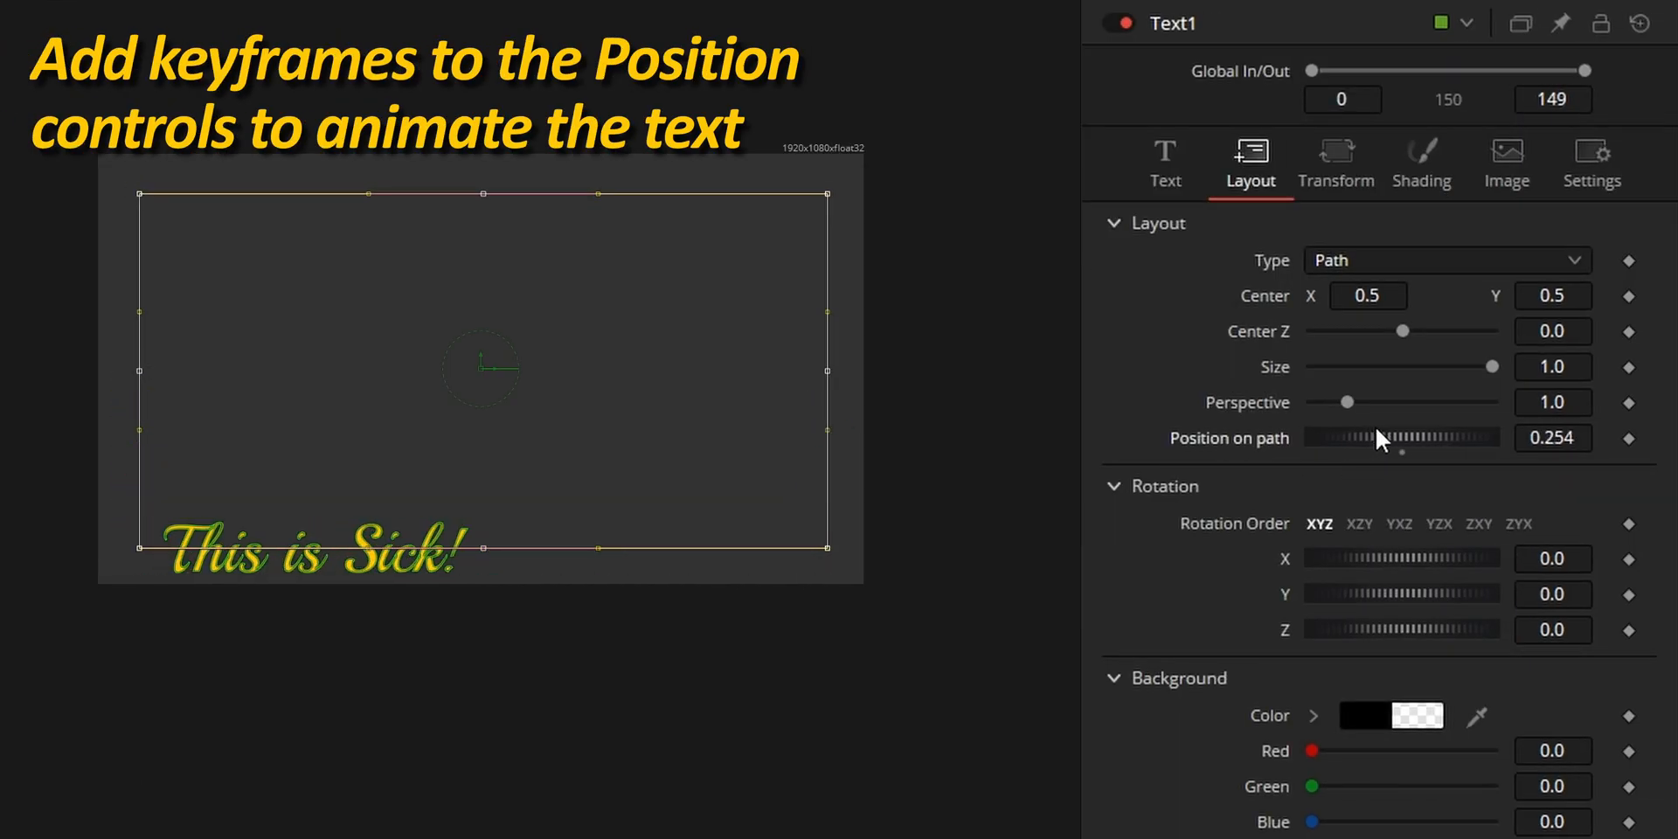